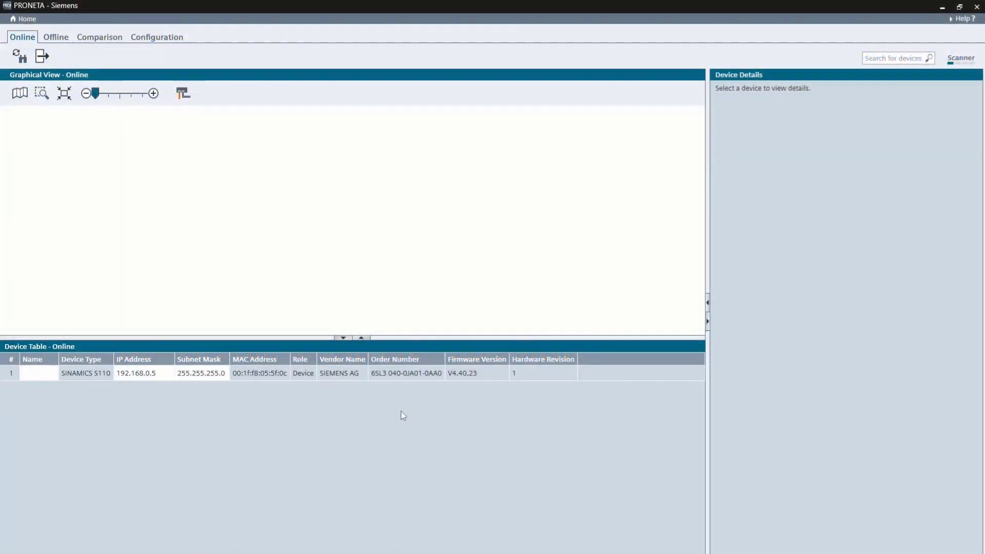
Refresh PRONETA's online network scan to look for the SINAMICS S110 drive
click(18, 56)
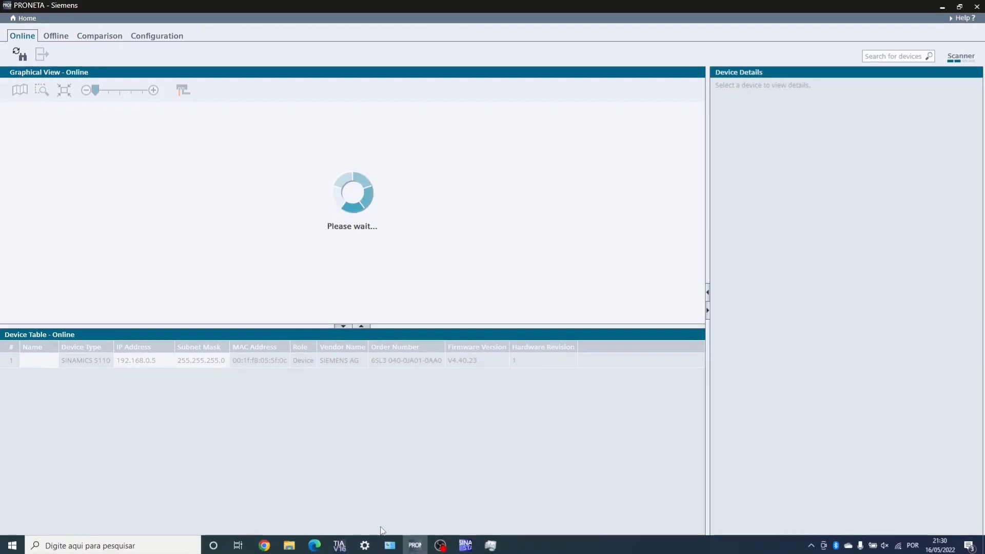
View the wired Ethernet adapter's IPv4 (TCP/IPv4) address settings via its Properties
right_click(642, 125)
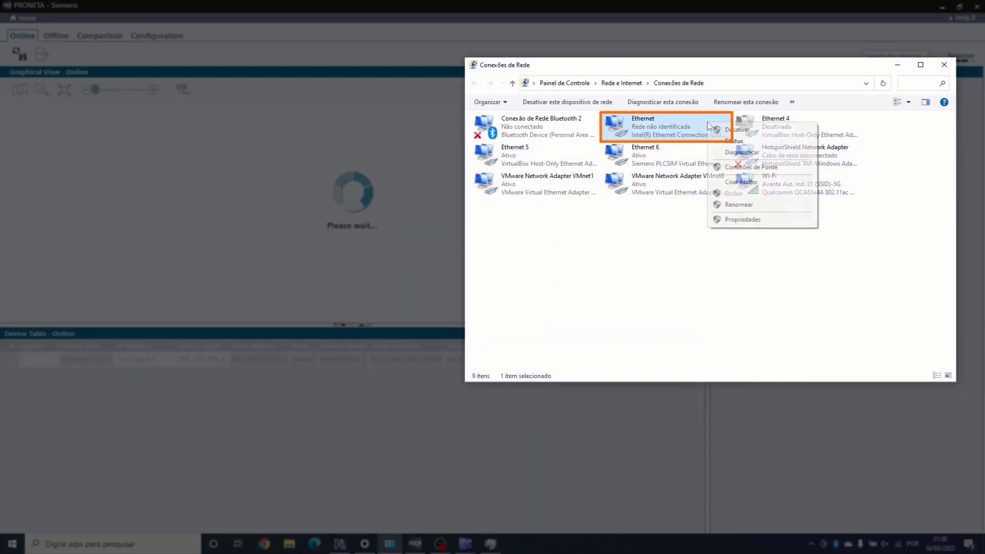
click(742, 219)
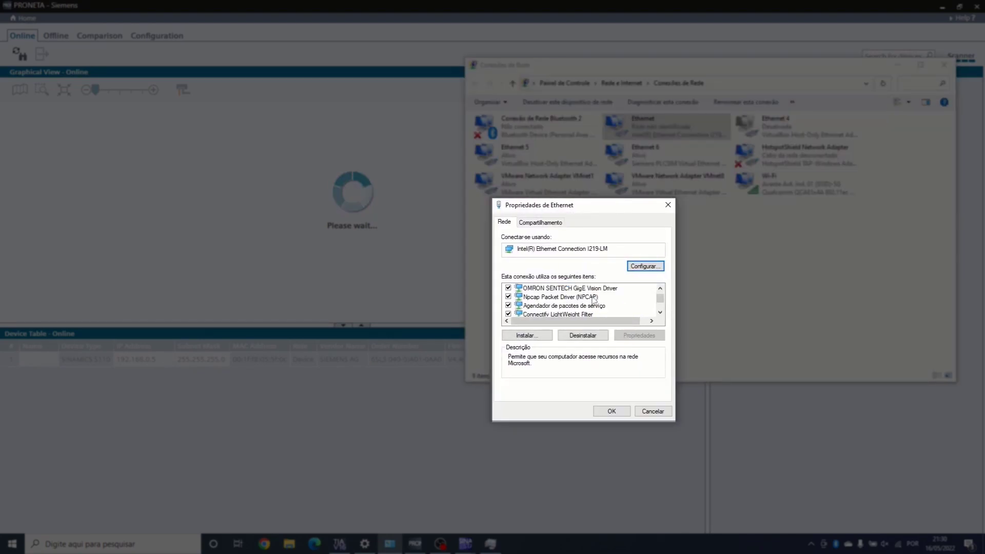
click(562, 297)
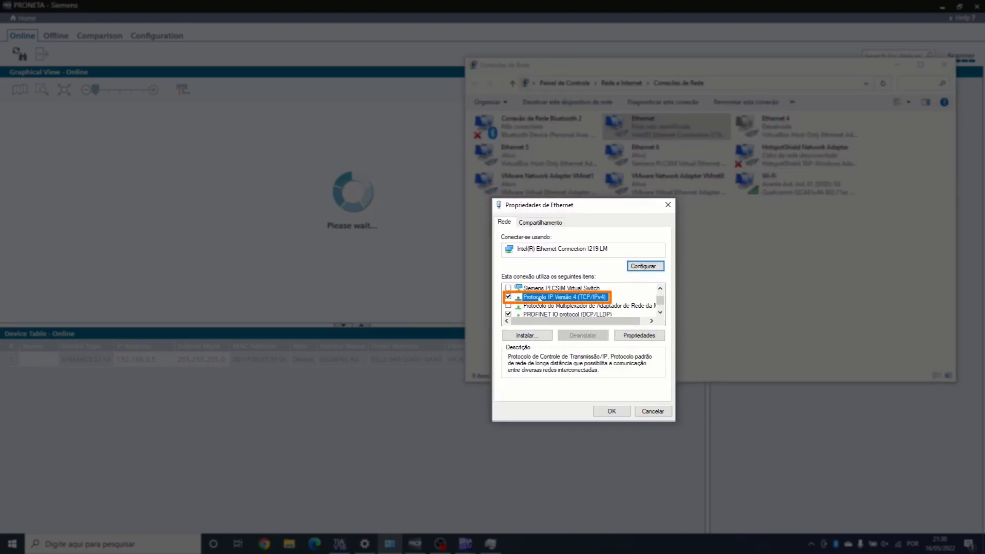
click(639, 335)
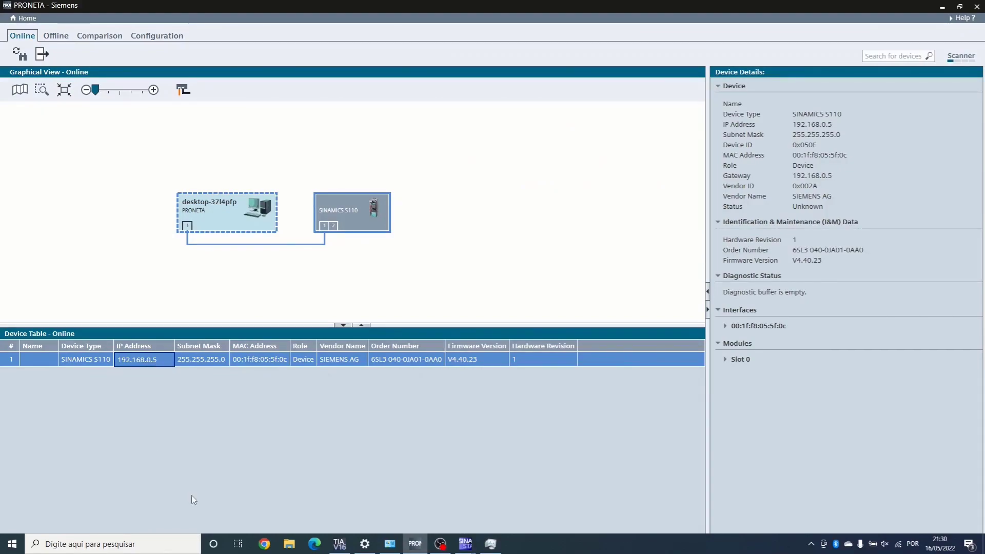
In TIA Portal, update accessible devices on the Intel Ethernet online interface
click(338, 543)
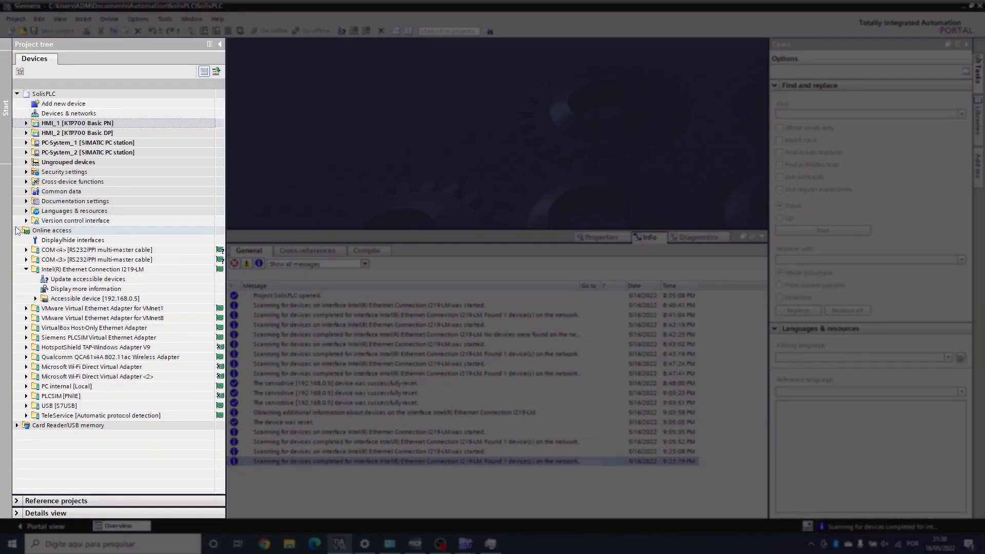
click(17, 230)
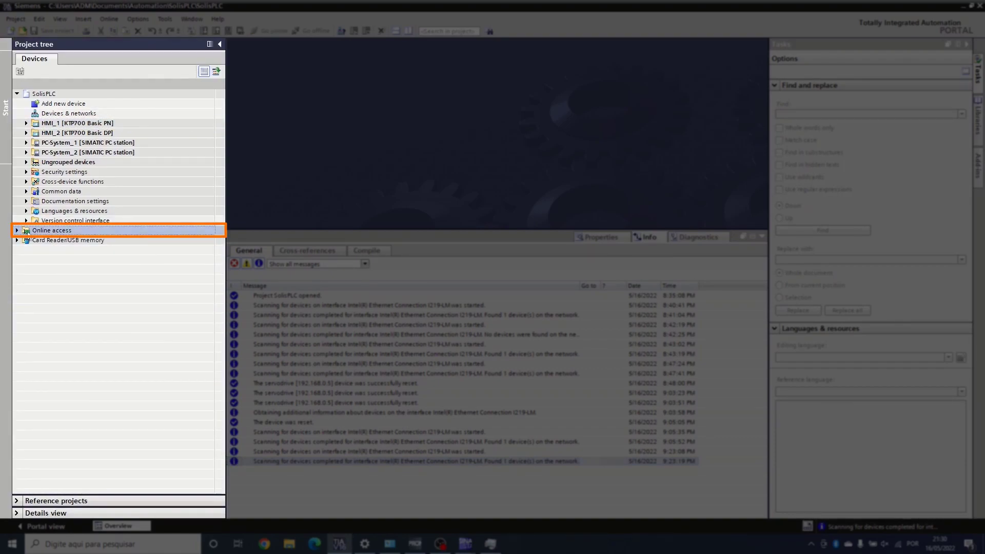
click(51, 230)
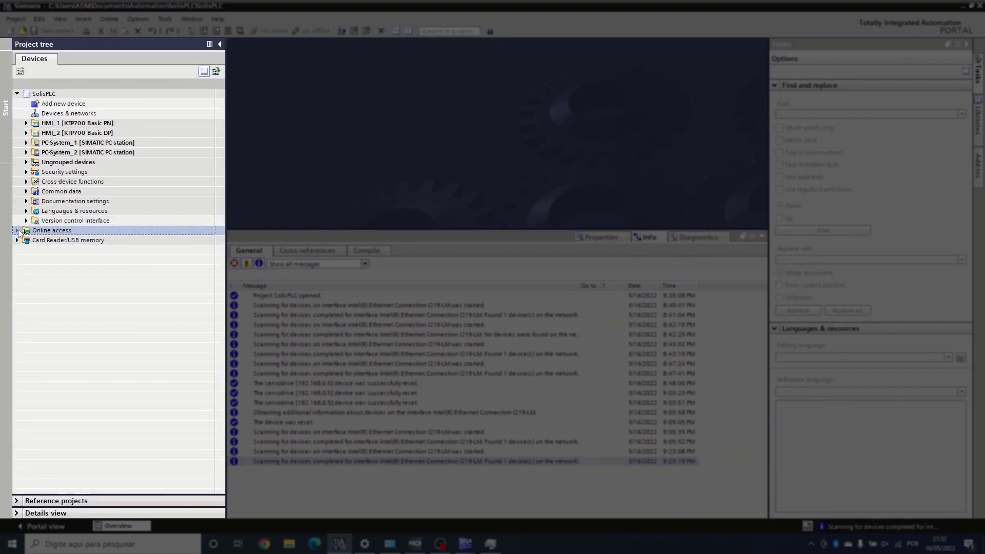
click(18, 229)
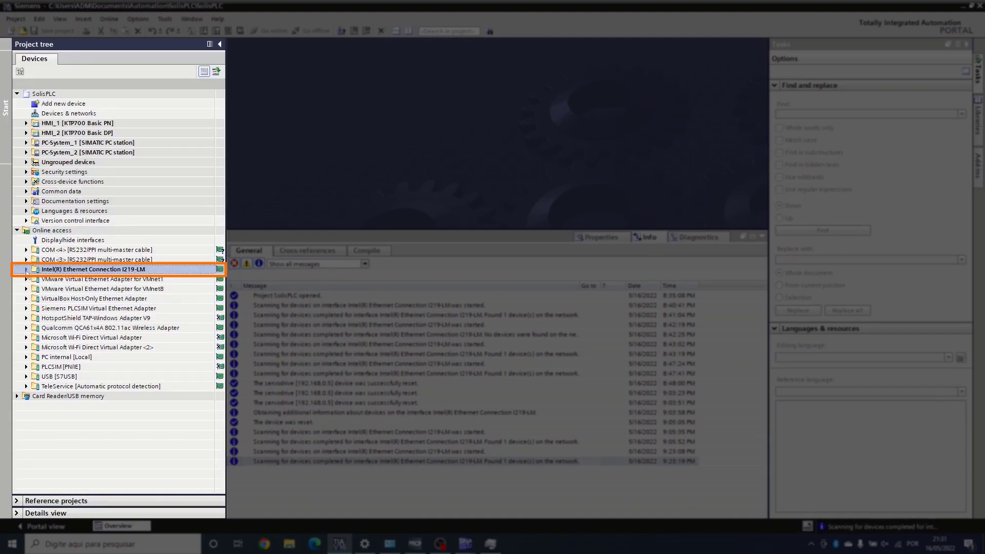
click(27, 269)
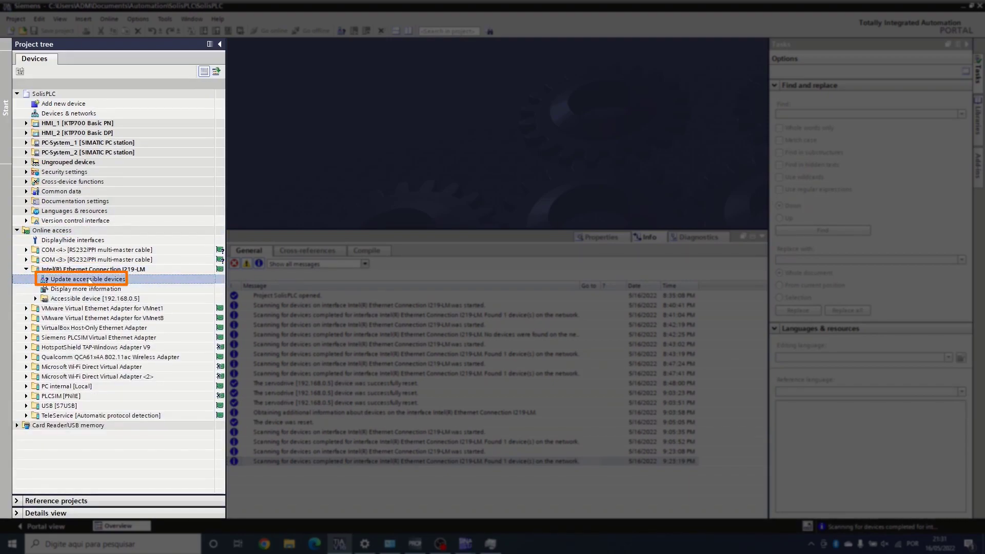
click(88, 279)
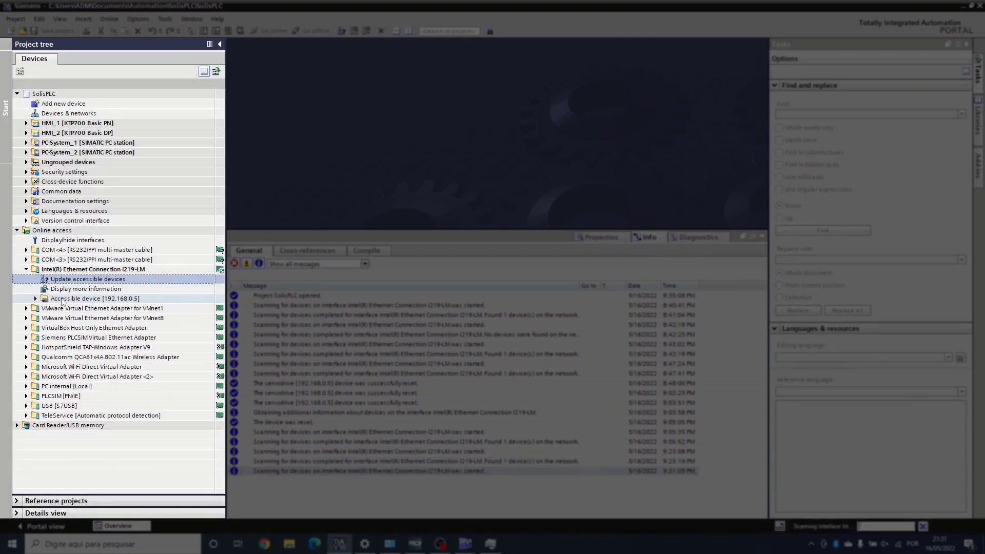
Select the found device at 192.168.0.5 and its Online & diagnostics entry
click(95, 298)
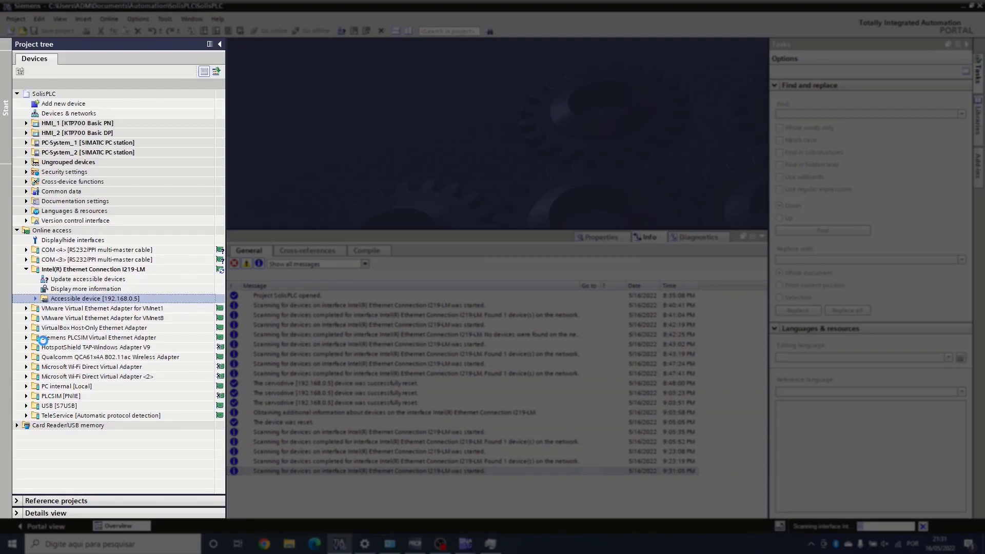
click(28, 299)
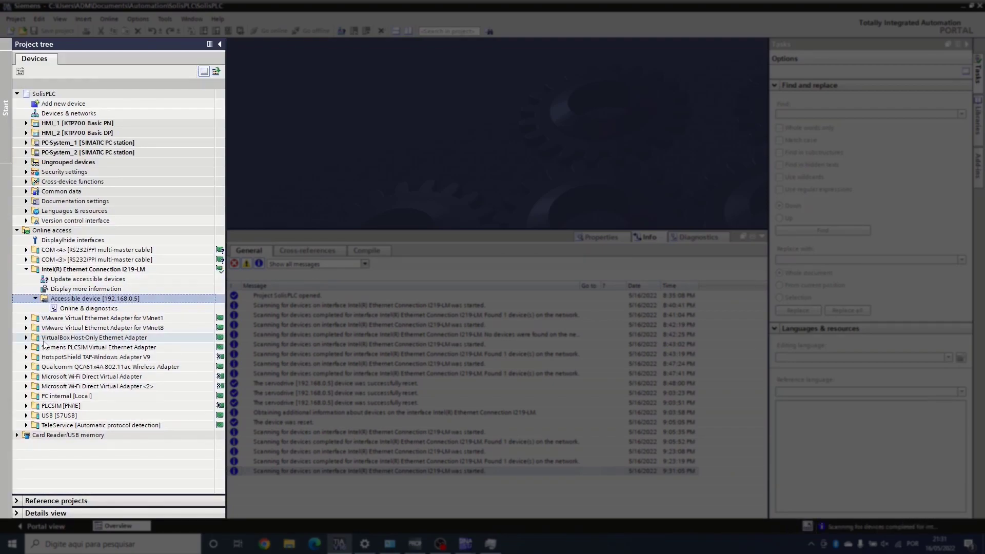
click(90, 308)
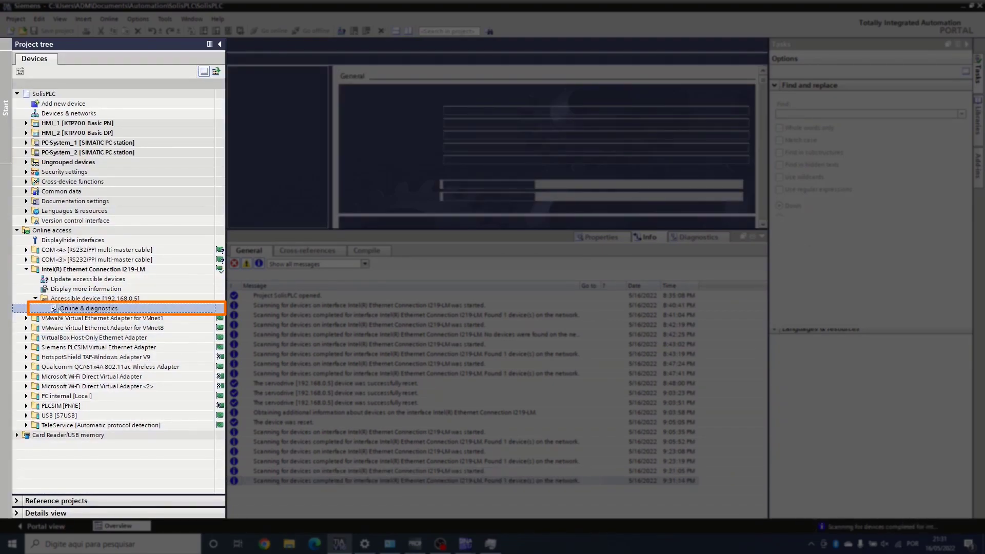
Reset the S110 to factory settings from Functions, confirming both warning prompts with Yes
double_click(89, 308)
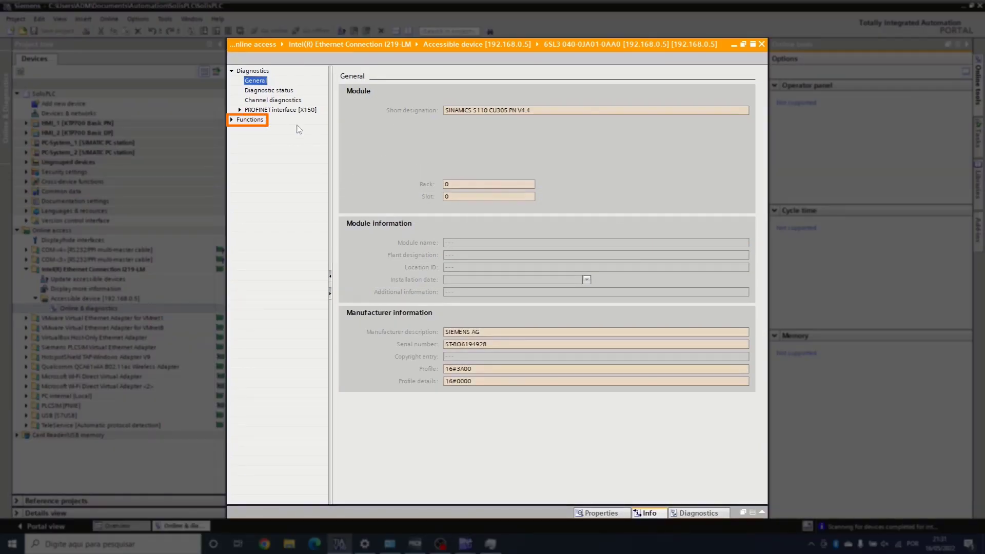
click(249, 119)
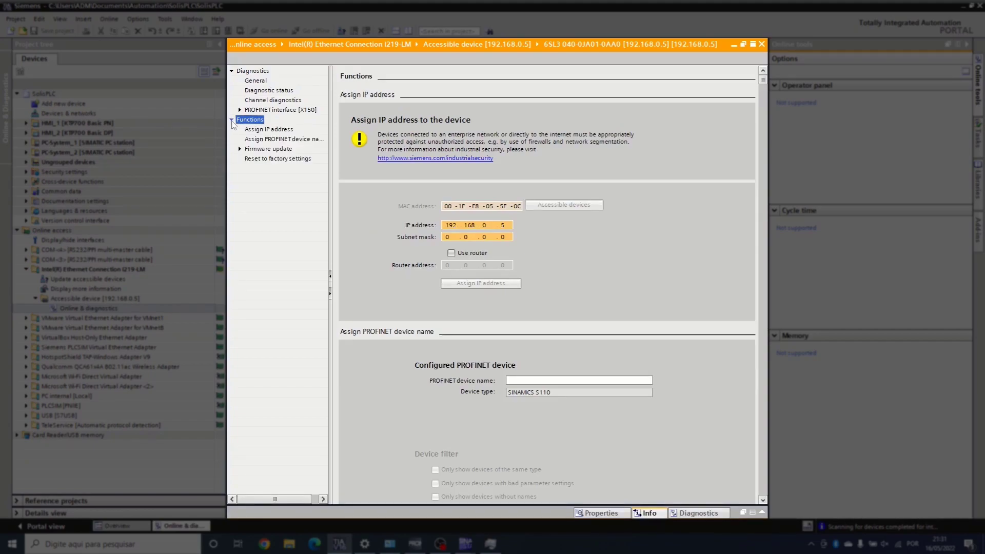
click(276, 158)
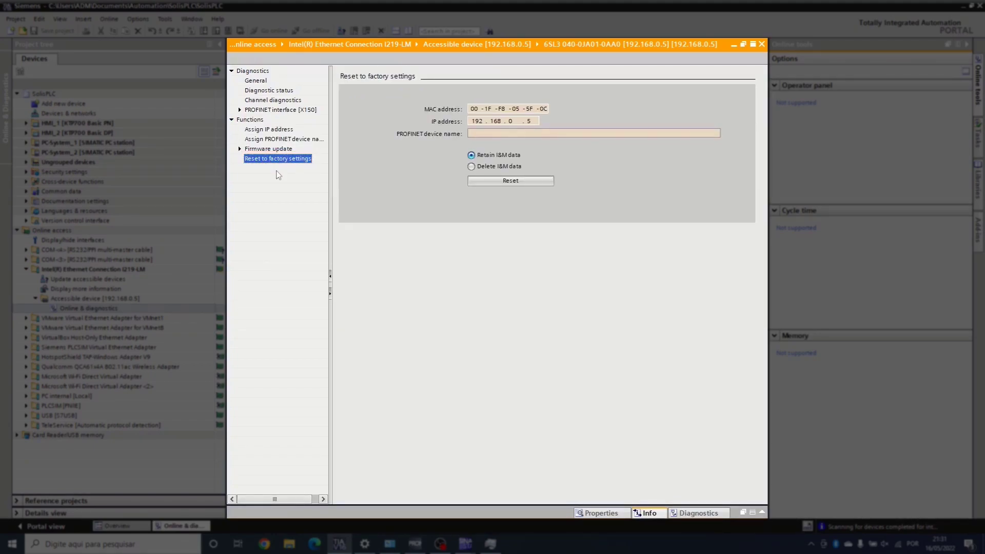
click(510, 181)
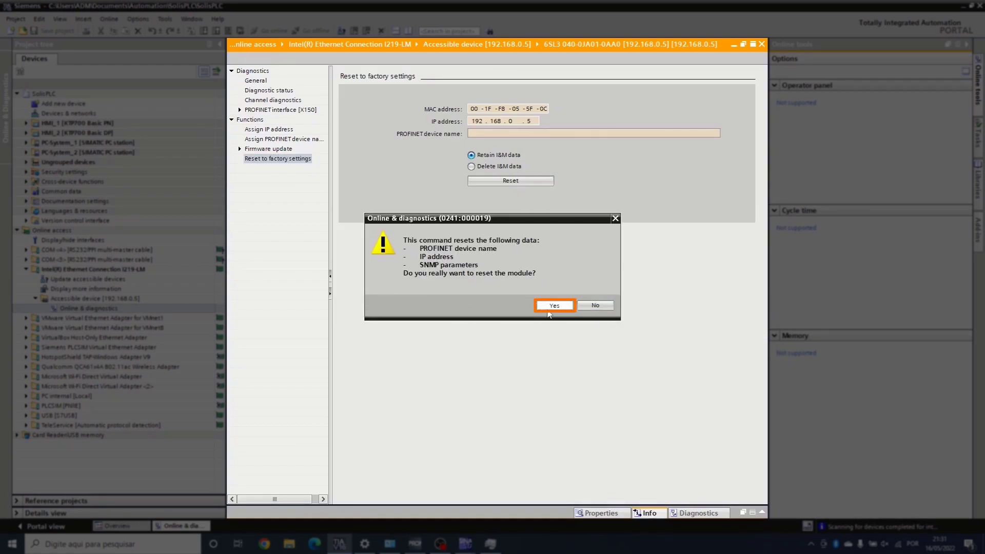
click(555, 305)
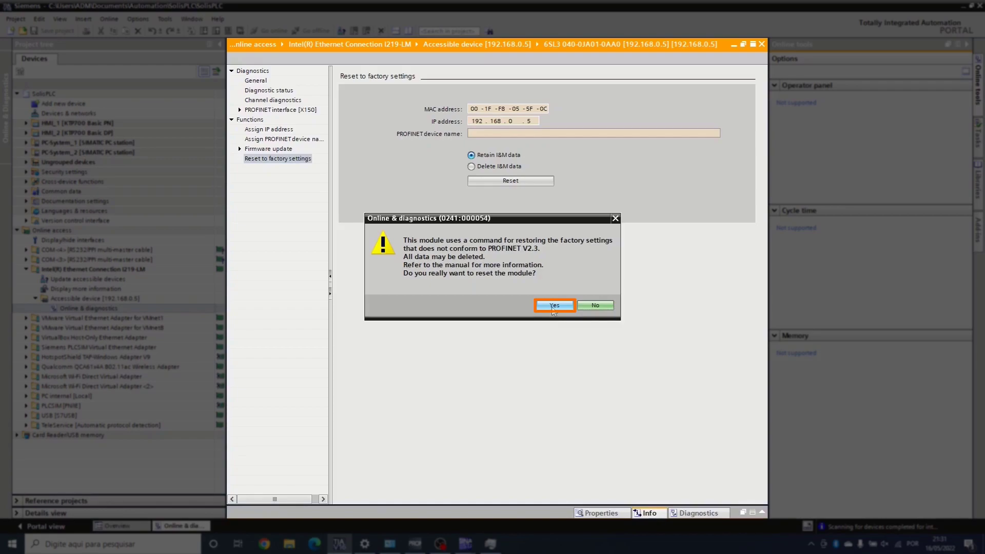
click(553, 305)
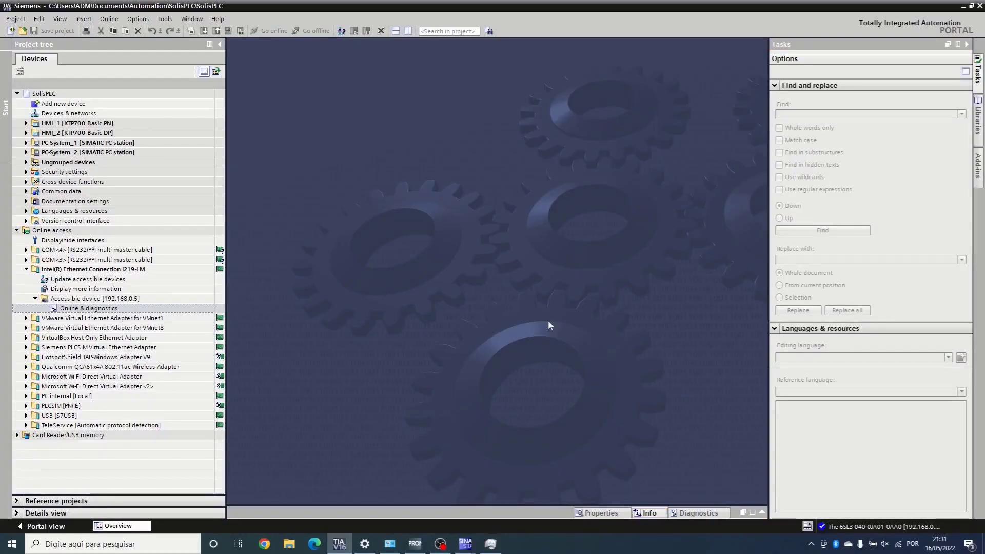
Rescan in PRONETA and set the reset drive's IP address to 192.168.0.5, confirming Set IP Address
click(413, 543)
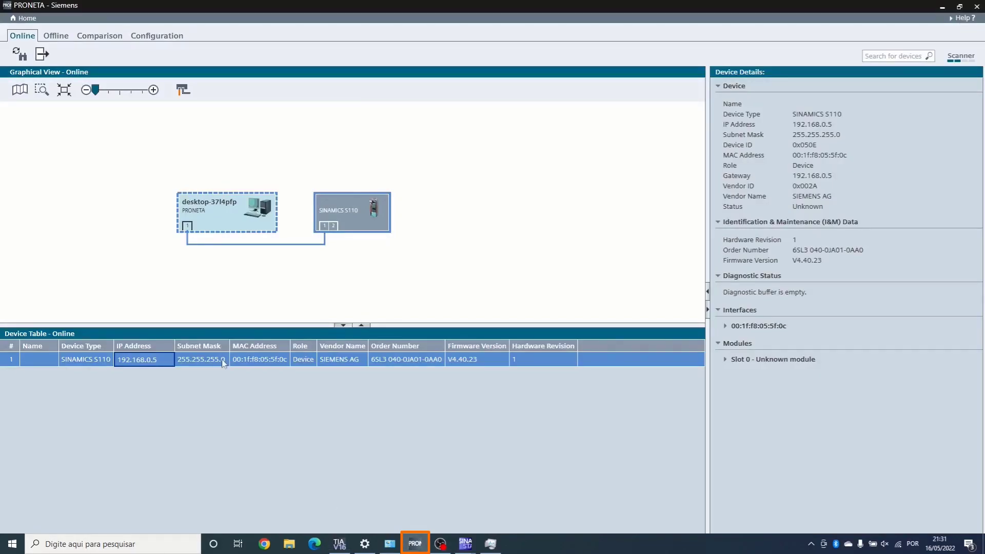
click(17, 54)
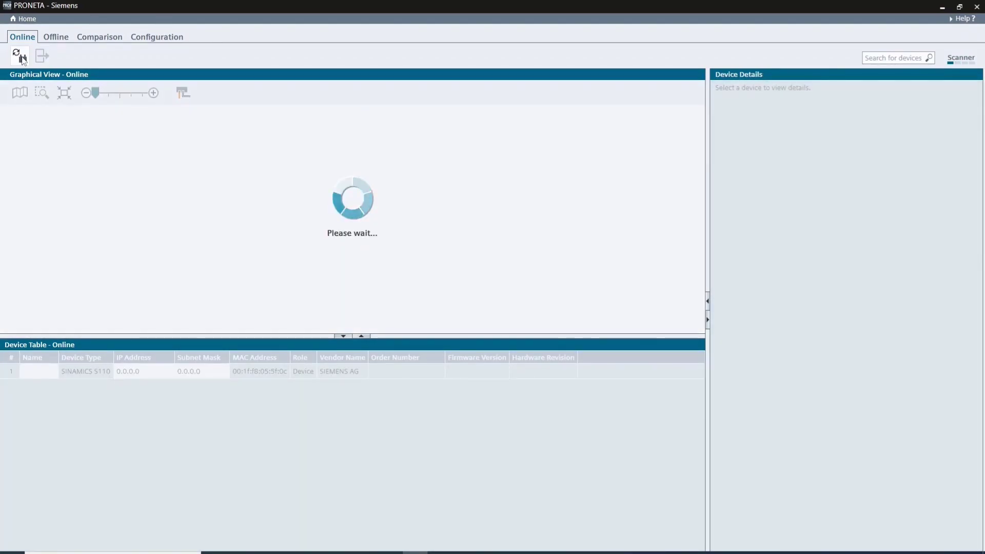
click(19, 55)
text(192 . 168 . 0 . 5)
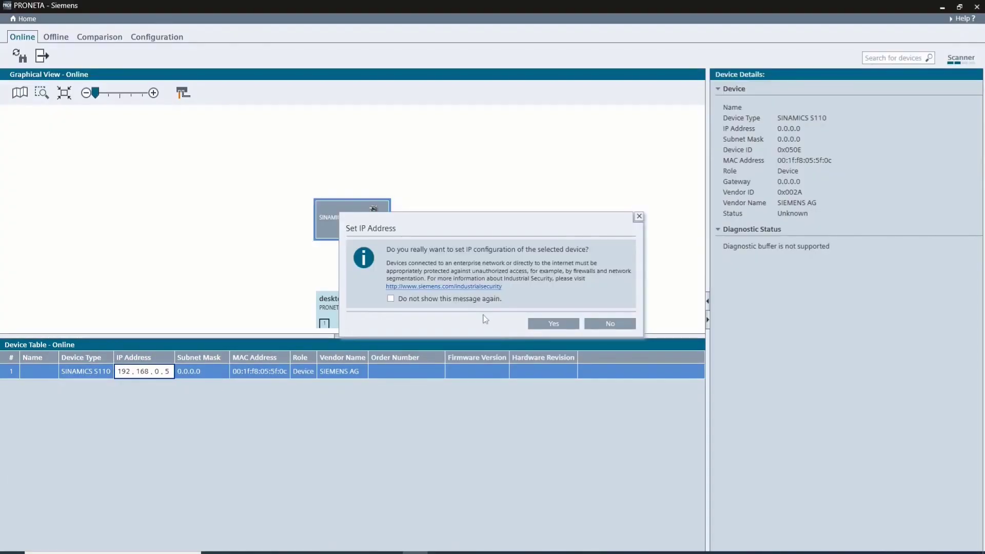
click(608, 323)
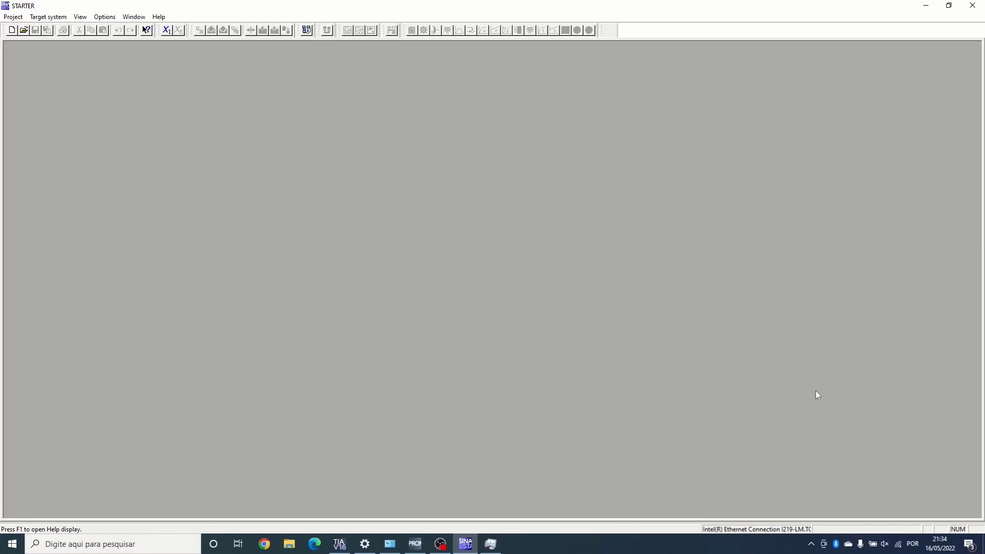
Start a new project wizard finding drives online and name it Solis_DriveComissioning
click(12, 17)
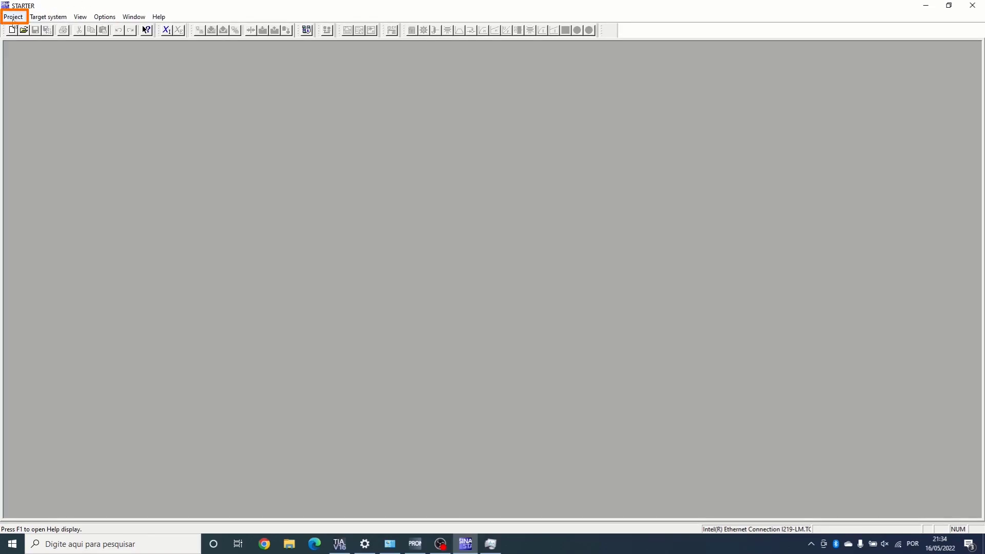
click(12, 17)
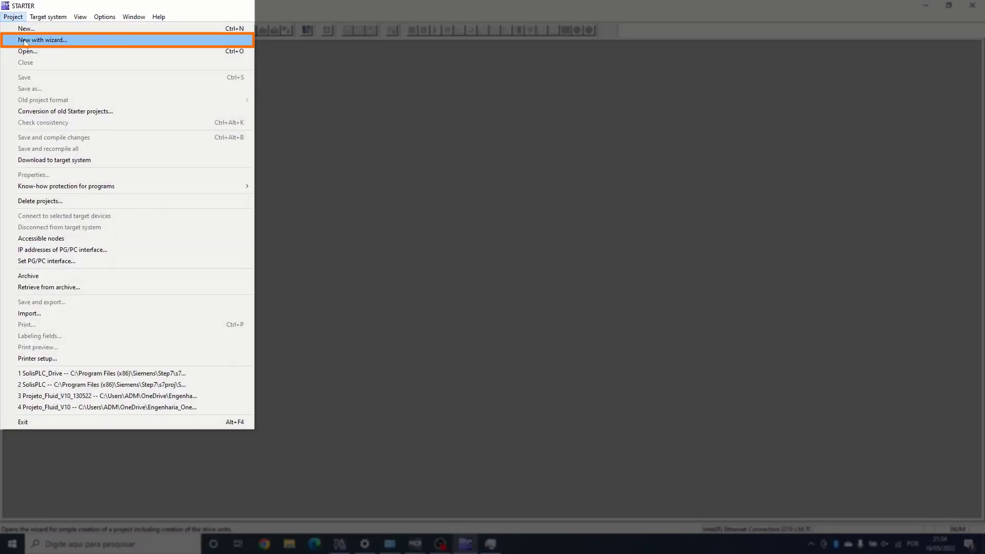
click(42, 40)
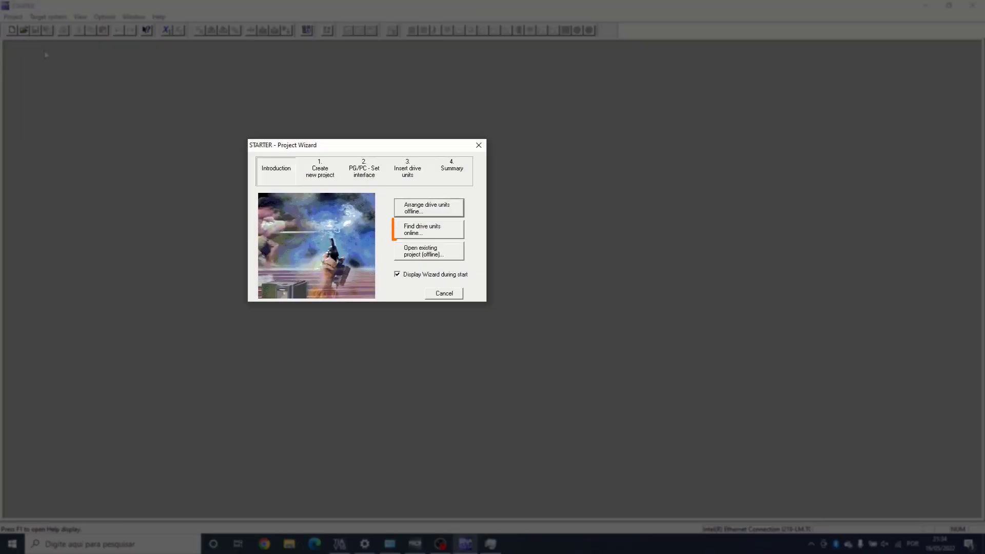
click(429, 228)
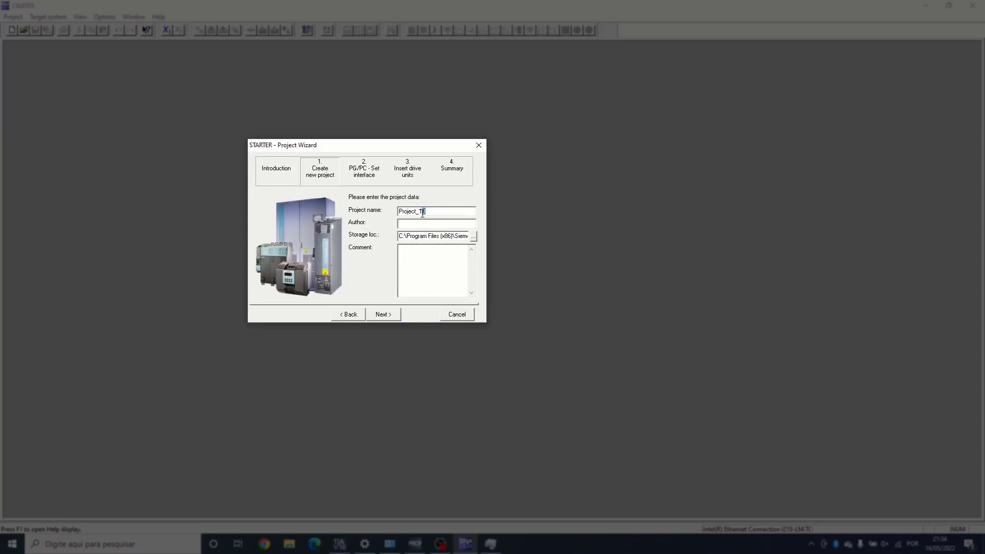
text(Solis_DriveComissioning)
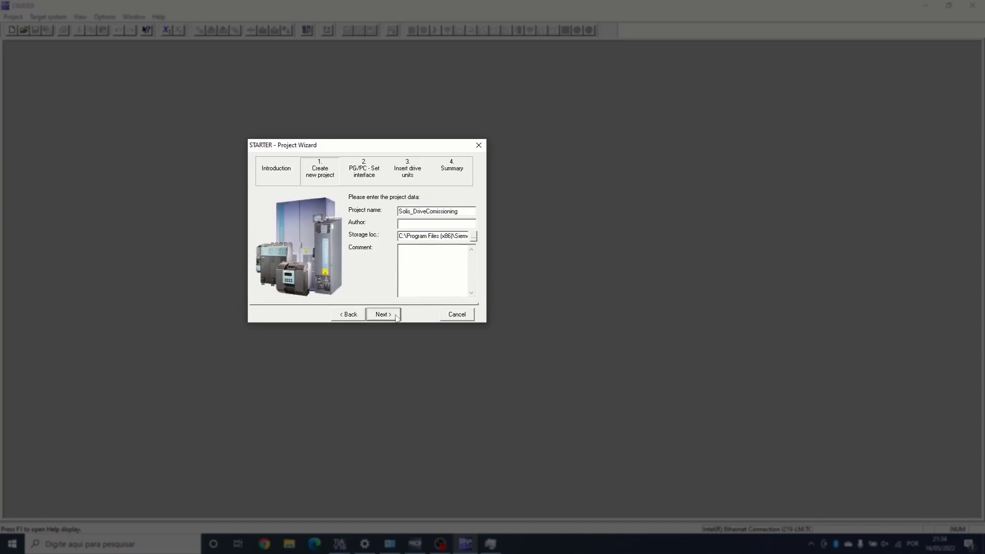
Confirm the Ethernet PG/PC interface and advance to the summary listing S110_CU305_PN
click(379, 314)
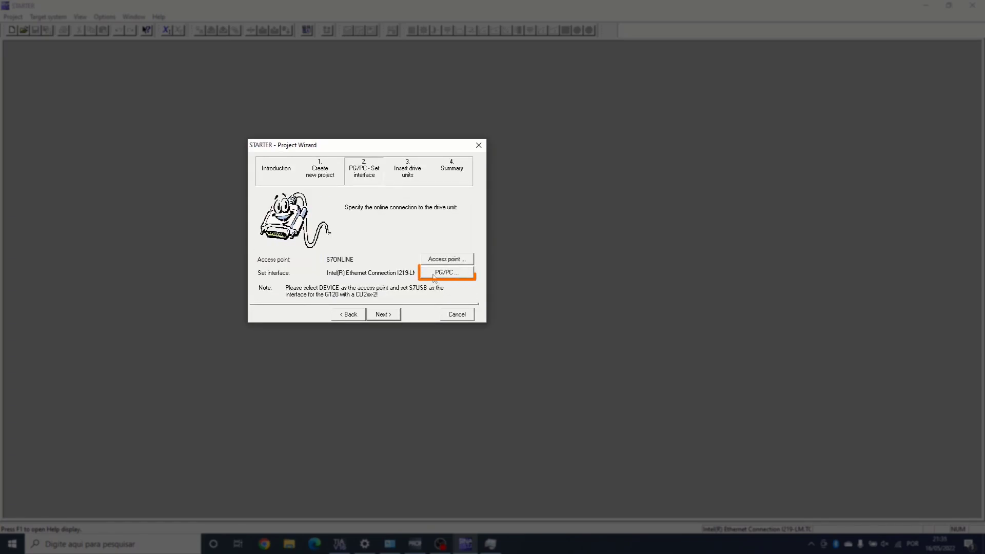
click(446, 272)
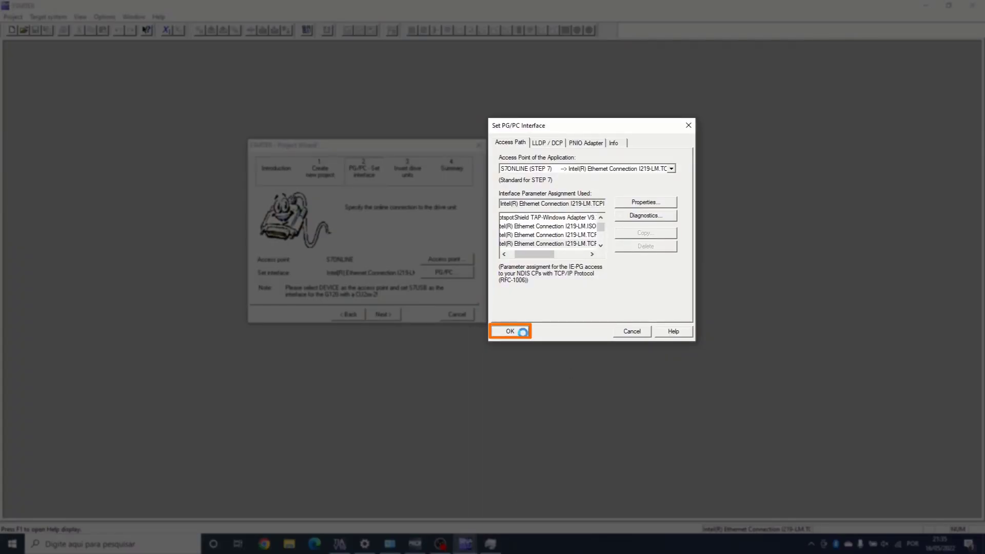
click(510, 332)
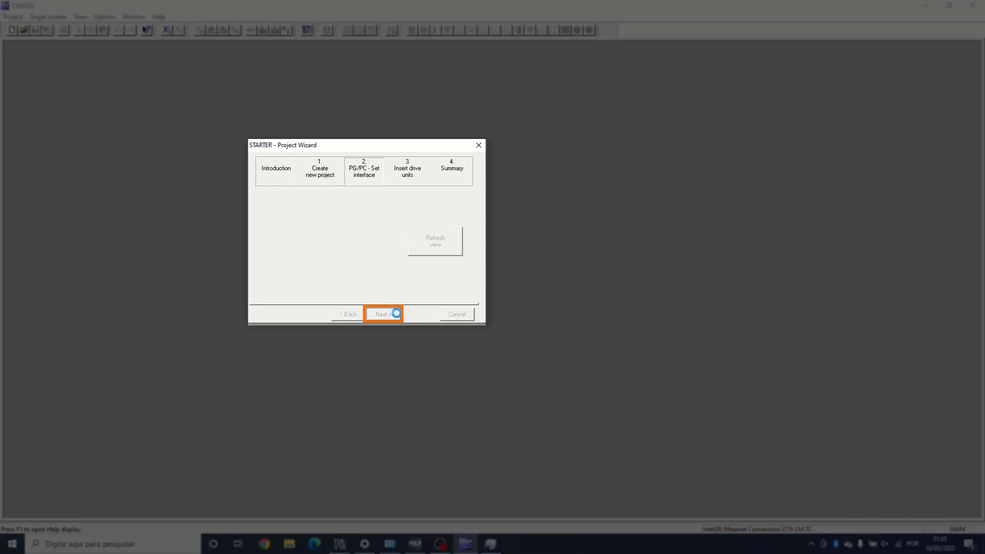
click(381, 314)
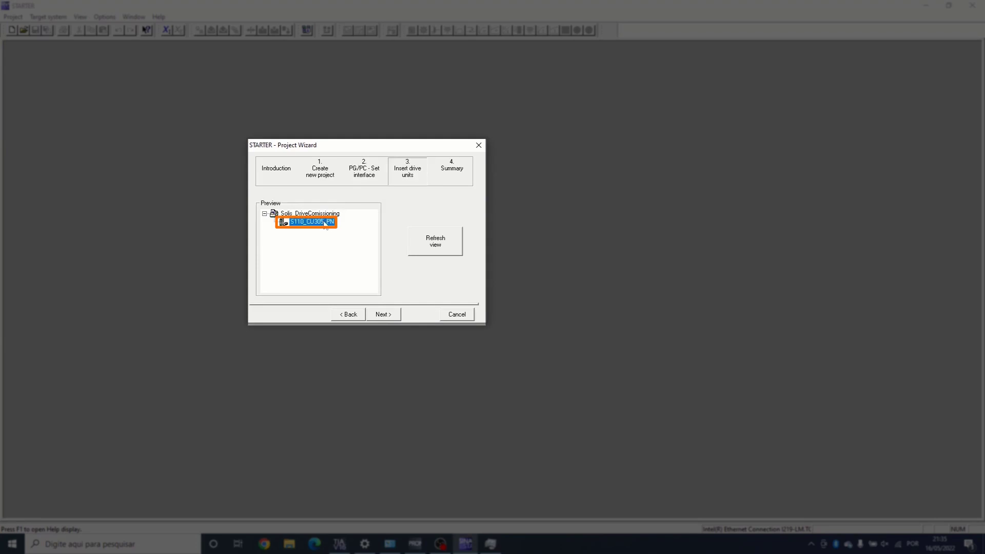
click(381, 314)
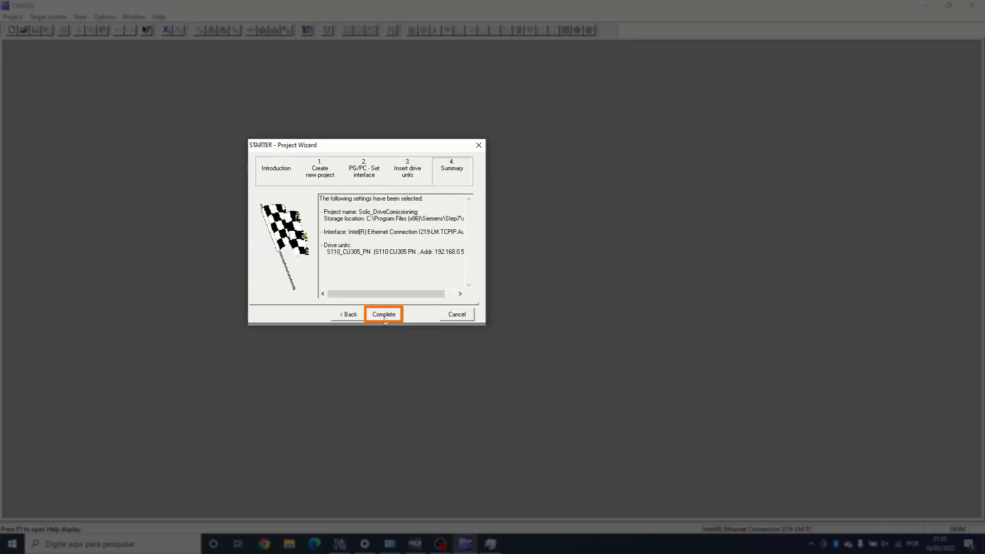
Complete the wizard to create the project and expand the S110_CU305_PN drive unit
click(382, 314)
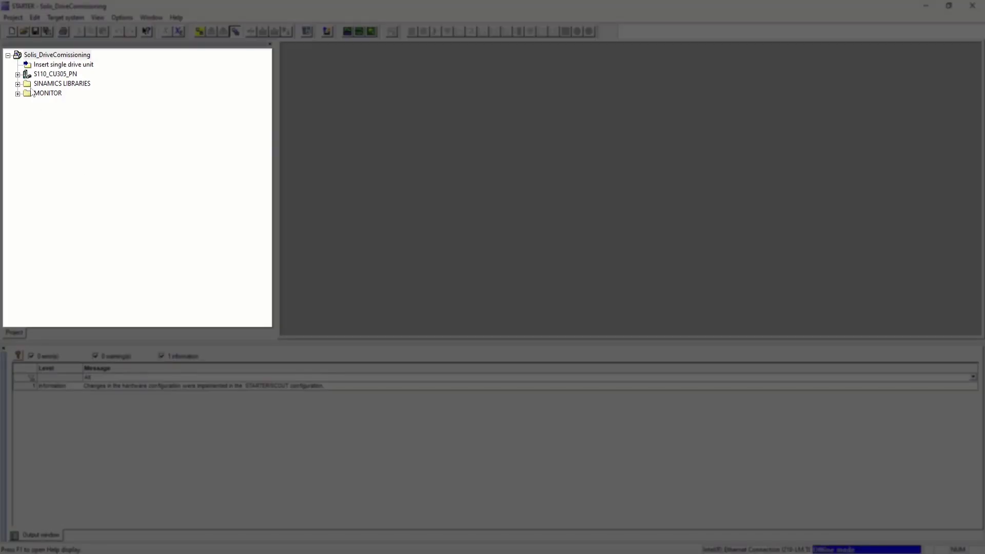
click(18, 74)
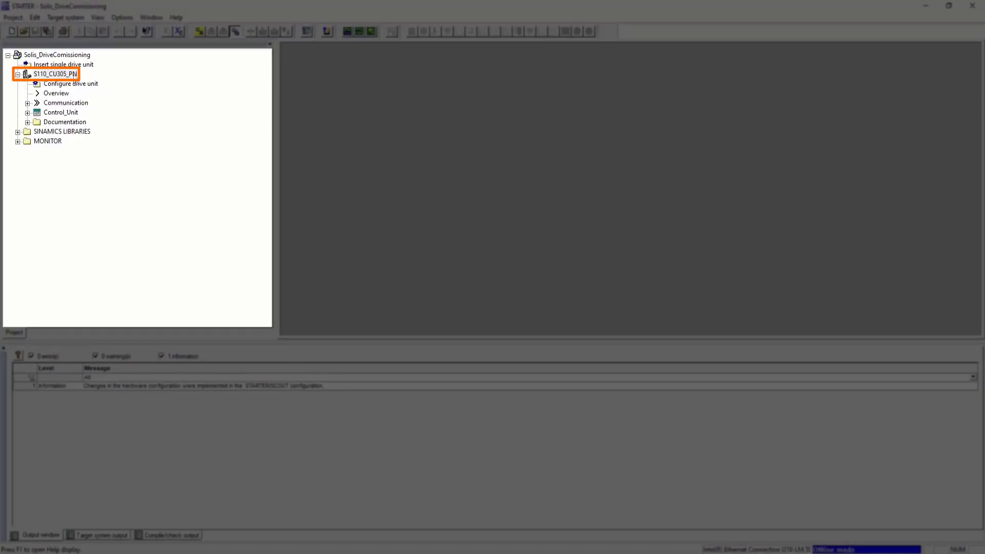
Launch Configure drive unit and enable the Basic positioner function module for Servomotor
click(72, 83)
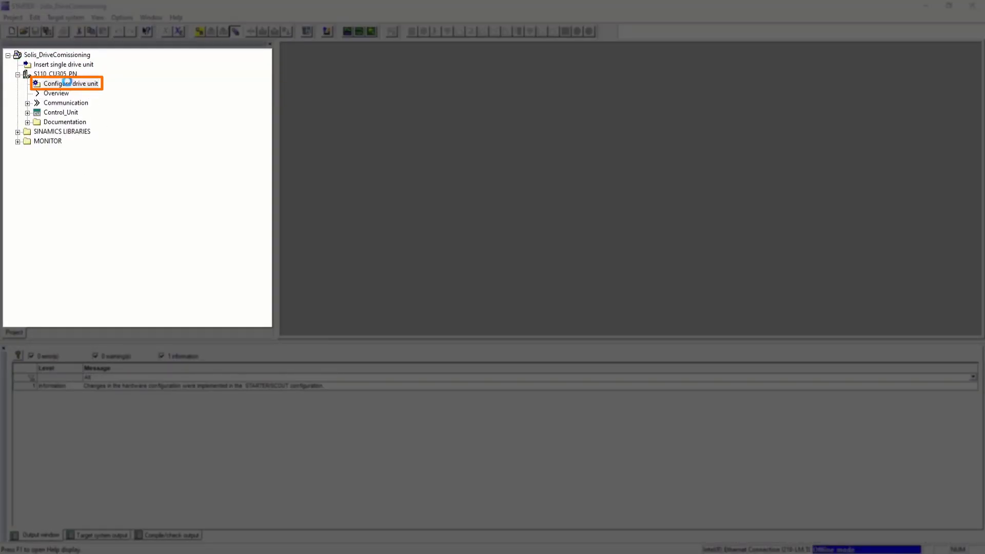
double_click(71, 83)
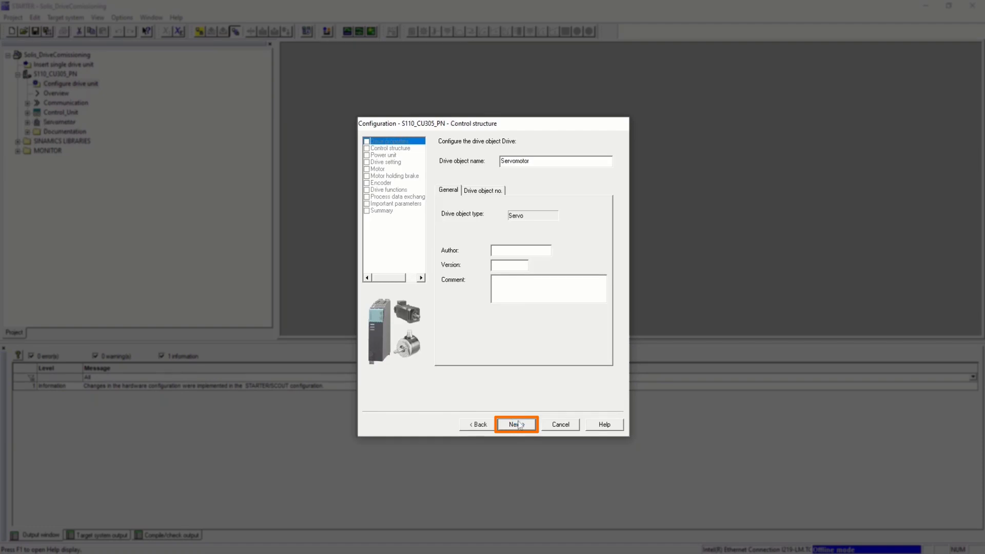
click(516, 424)
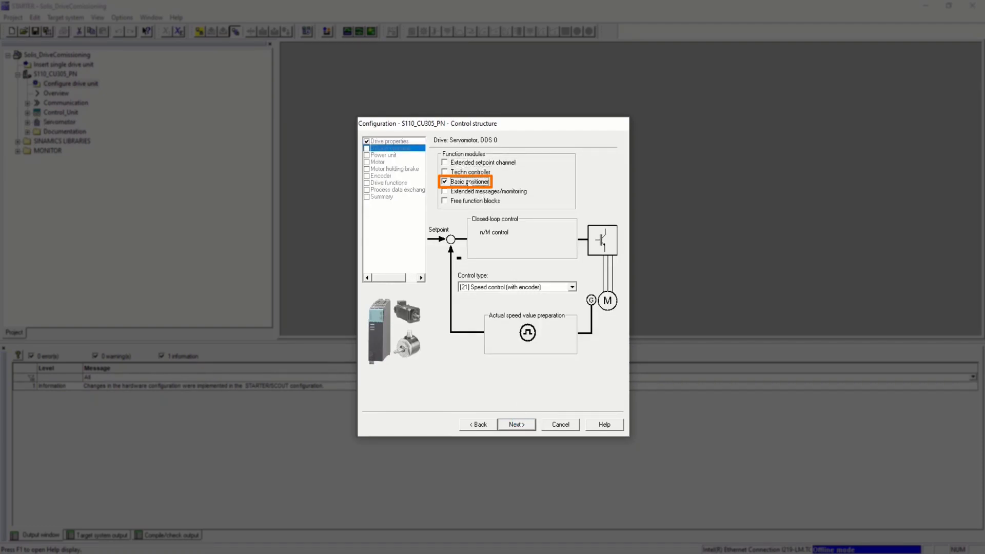
click(570, 287)
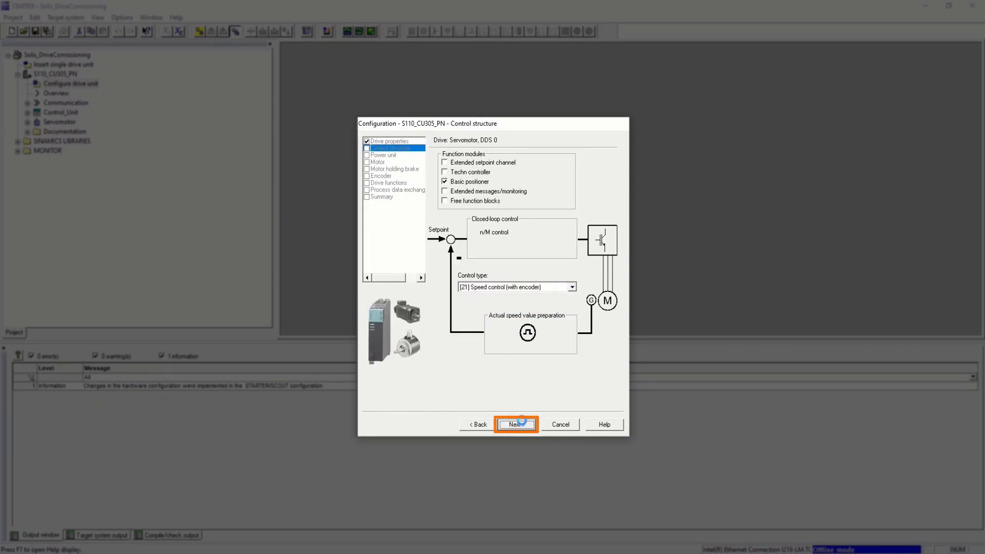
Choose the 0.75 kW, 4.2 A 6SL3210-1SB14 power unit from the selection list
click(515, 424)
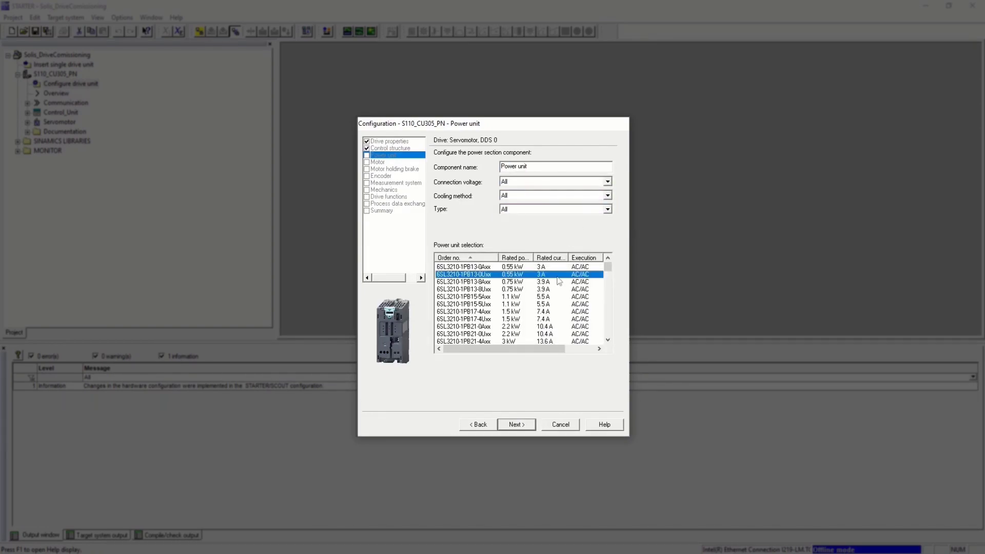
scroll(down, 3)
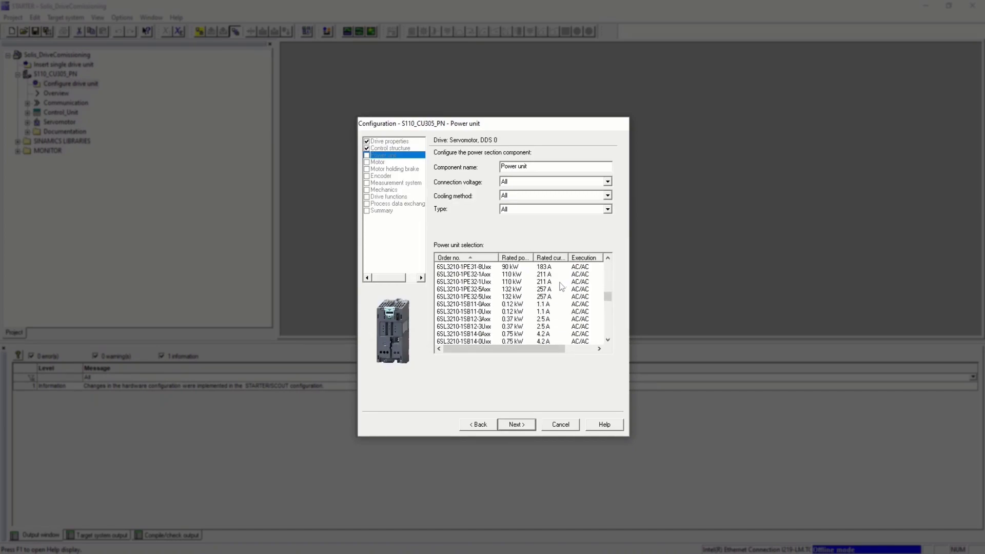
scroll(down, 3)
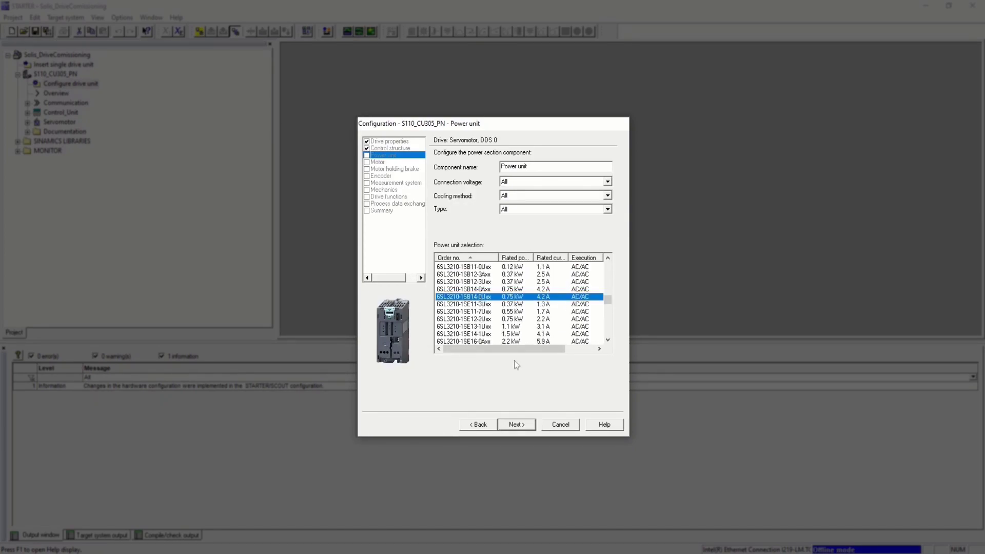
click(515, 424)
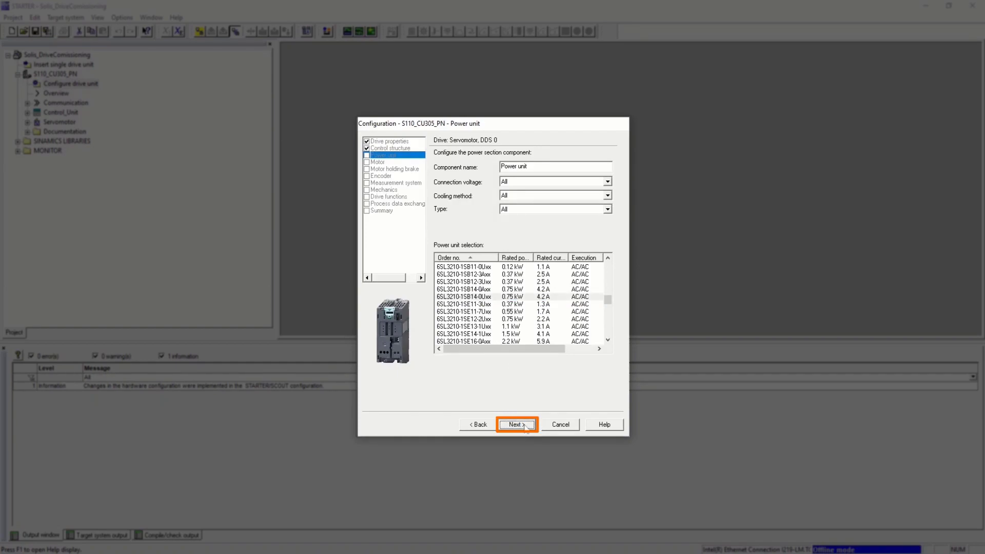
Try the Enter motor data option with a rotating induction motor, then abandon it
click(516, 424)
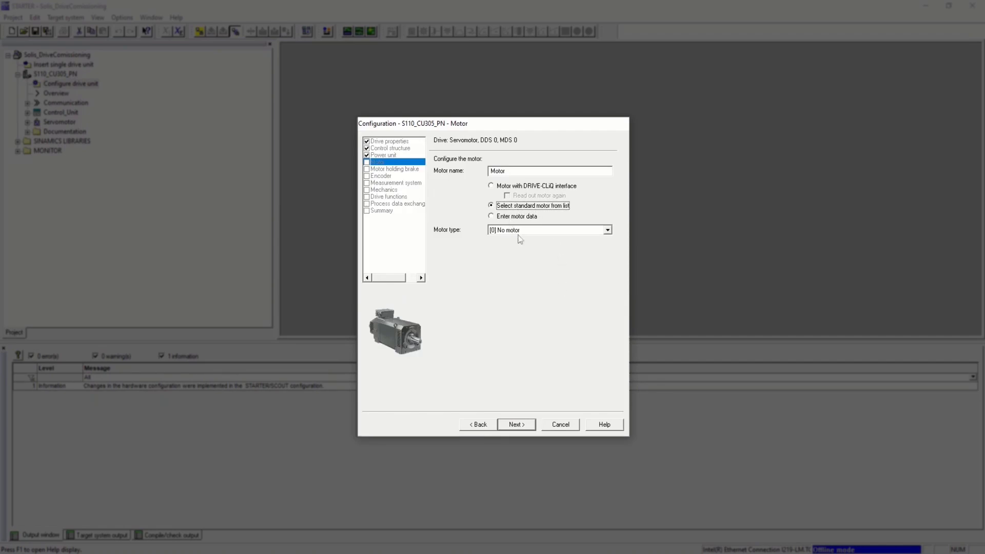
click(605, 228)
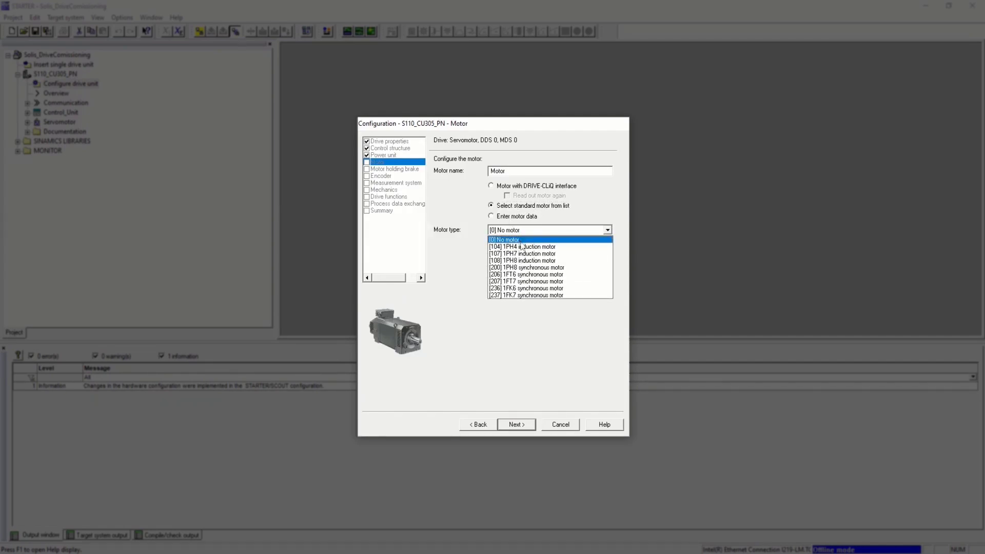
click(491, 217)
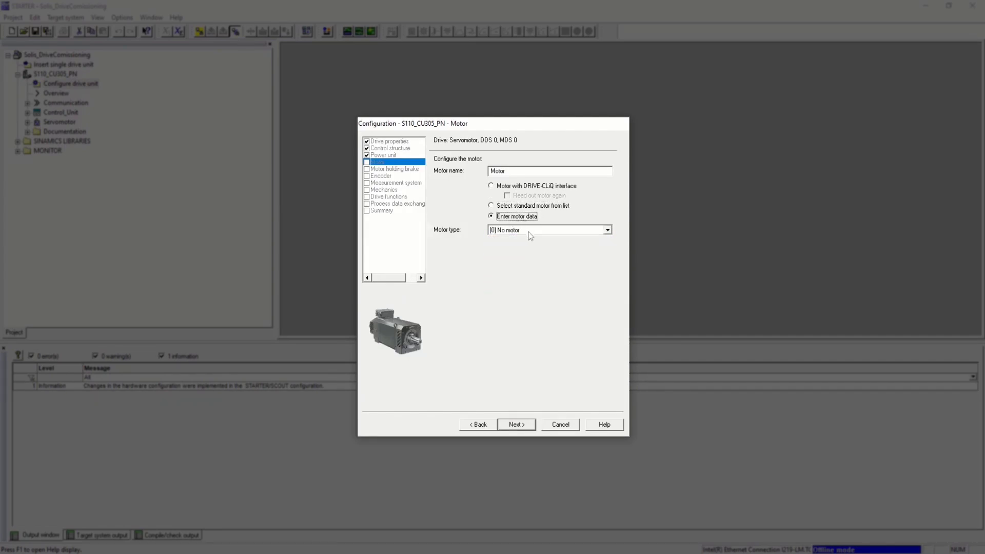
click(605, 229)
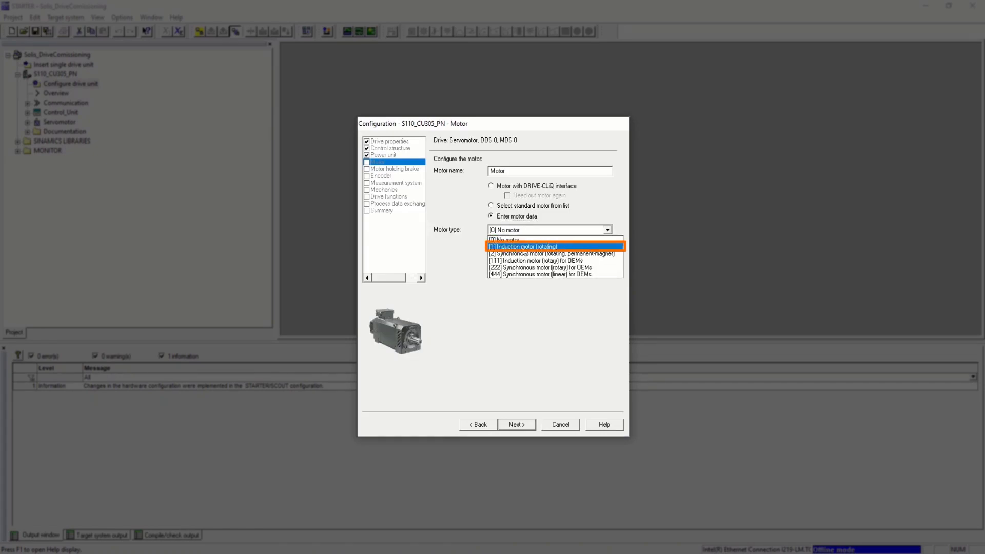
click(522, 246)
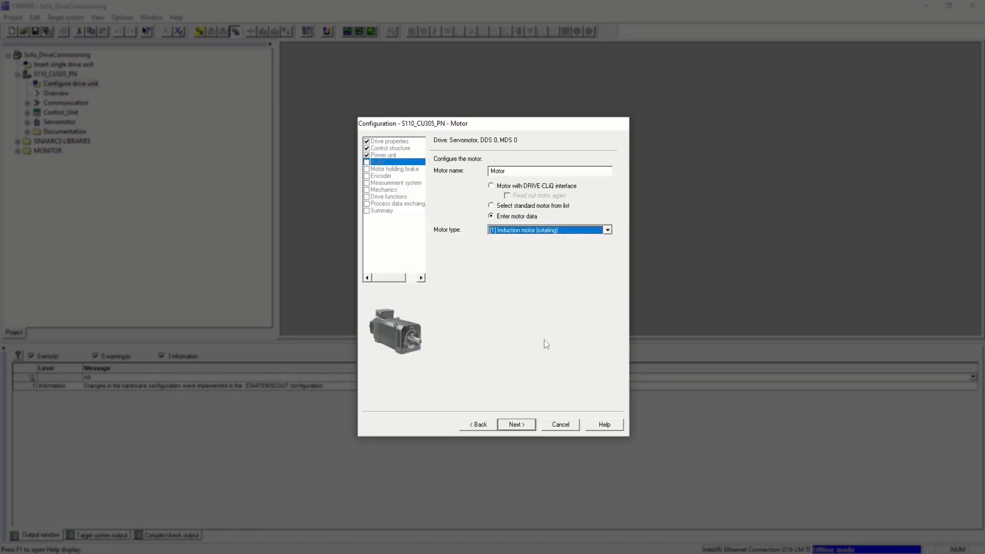
click(515, 423)
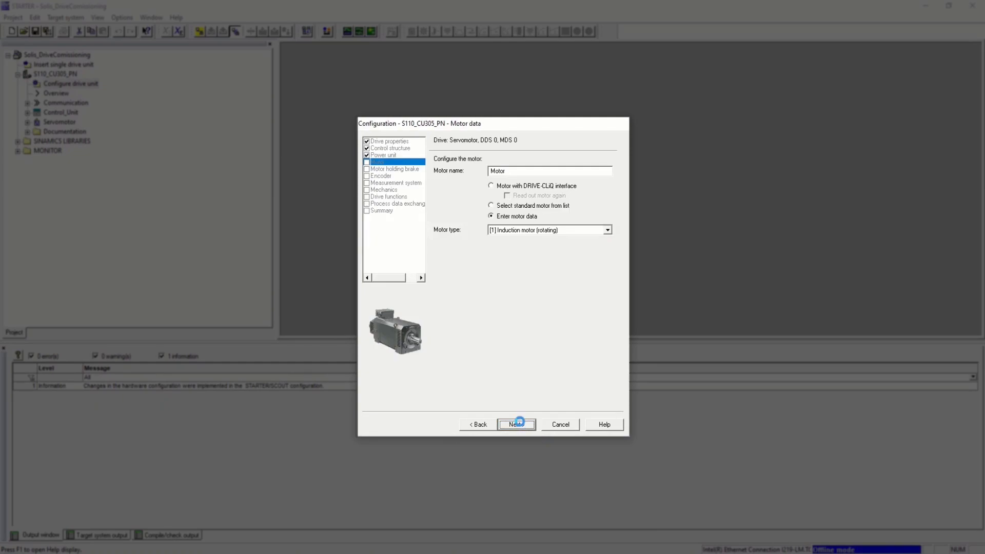
click(516, 424)
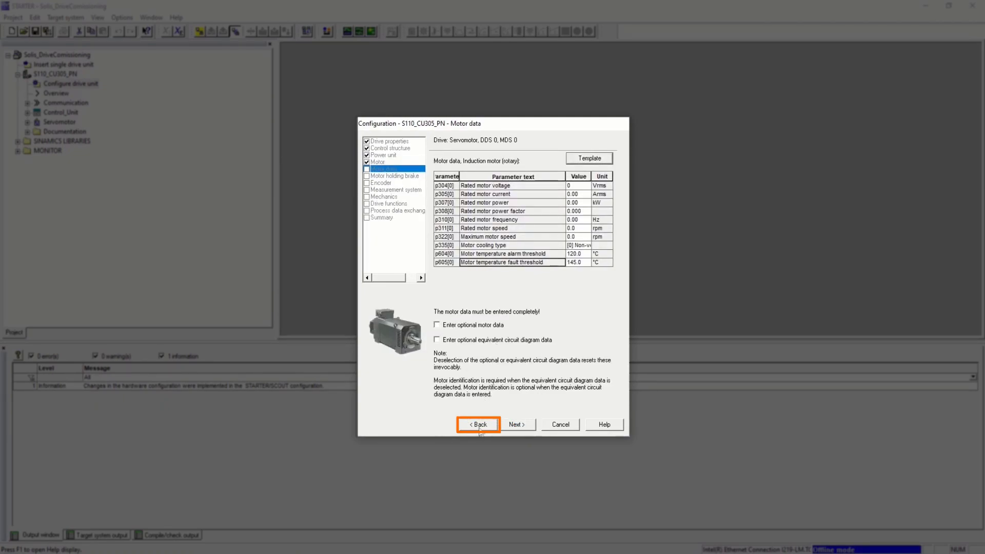
Go back and choose Motor with DRIVE-CLiQ interface, advancing to the holding brake step
click(477, 424)
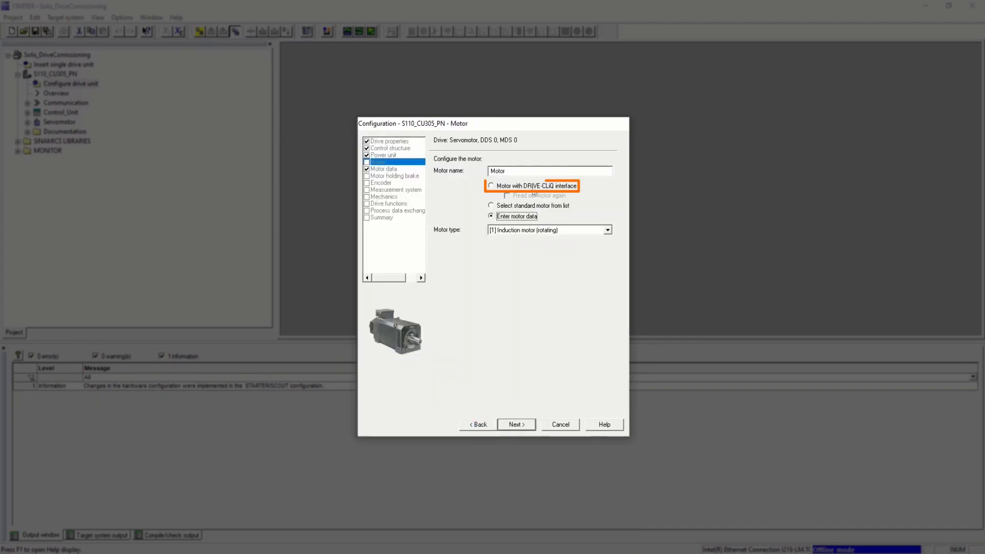
click(491, 186)
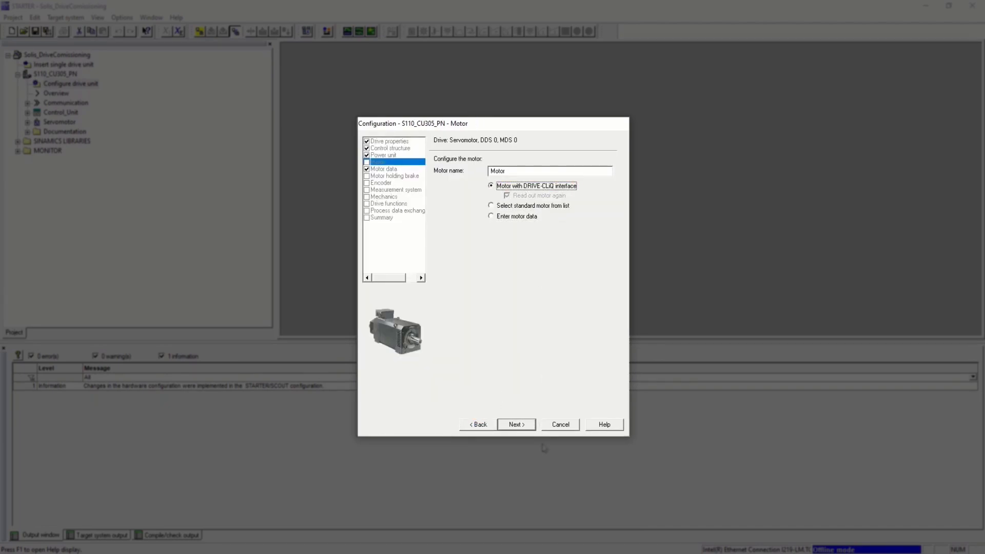
click(515, 424)
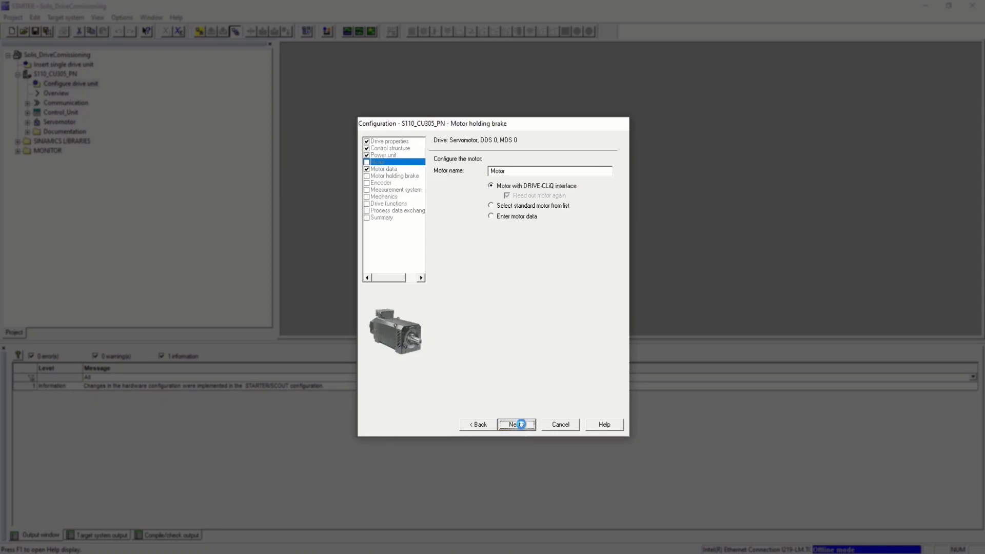
Keep 'No motor holding brake', try Encoder 2 but keep only Encoder 1, and reach Measurement system
click(515, 424)
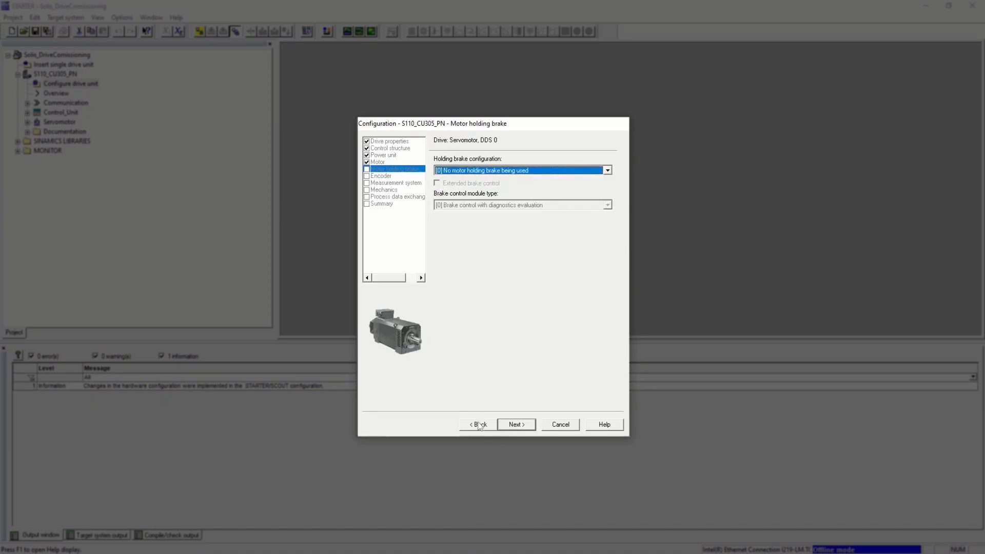
click(515, 423)
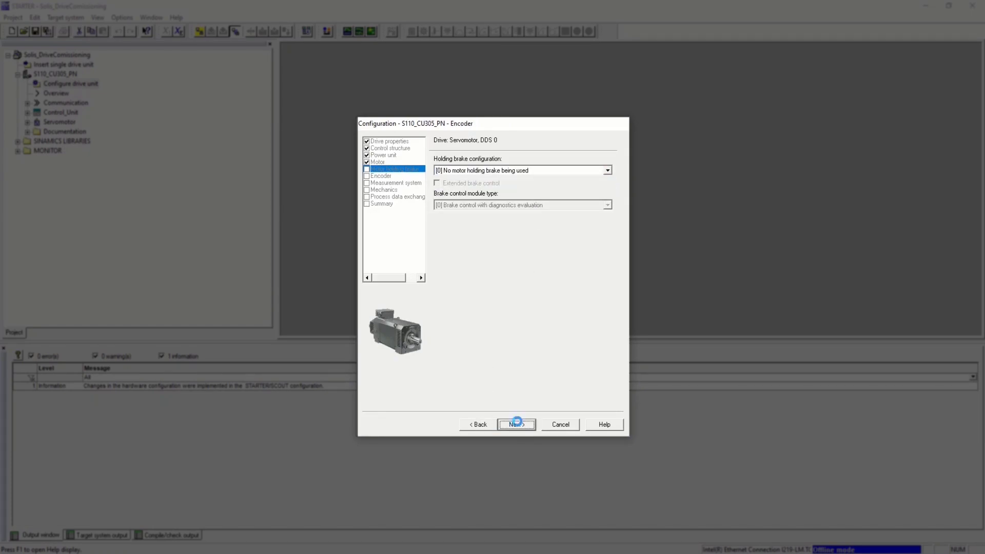
click(515, 424)
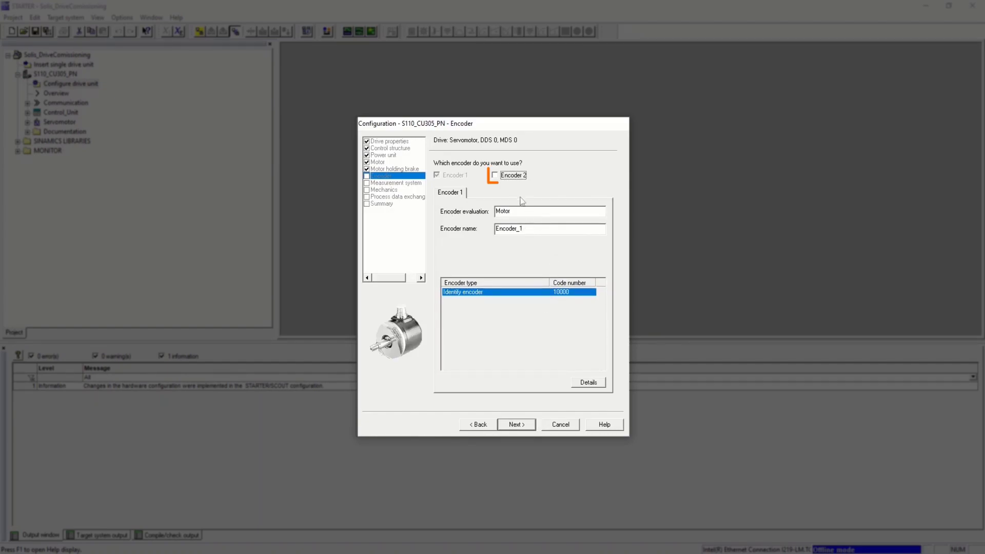
click(493, 175)
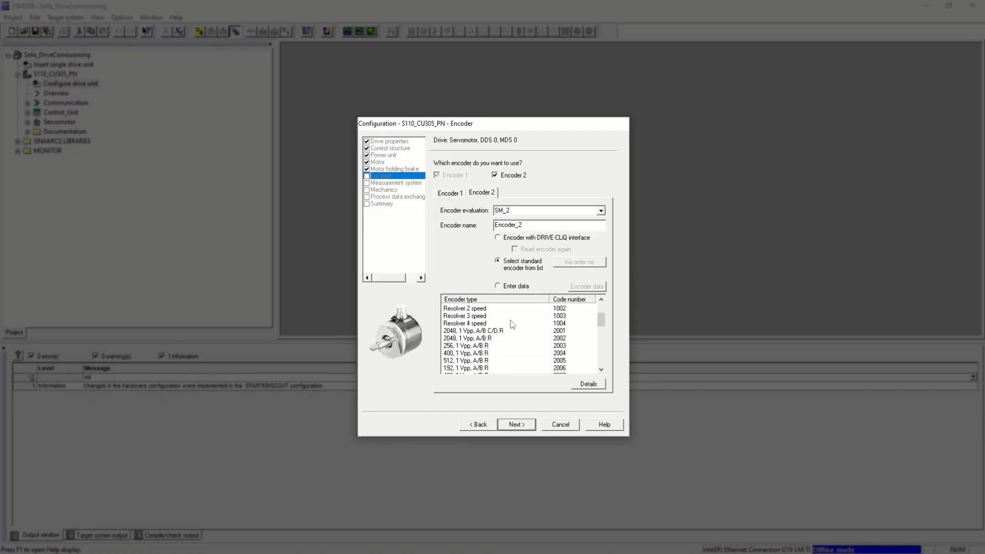
scroll(down, 3)
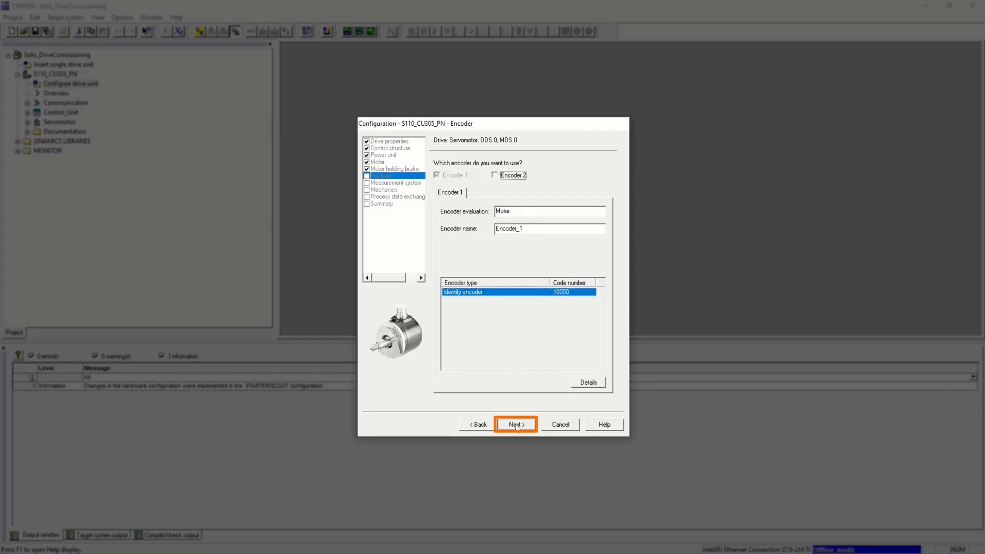
click(515, 423)
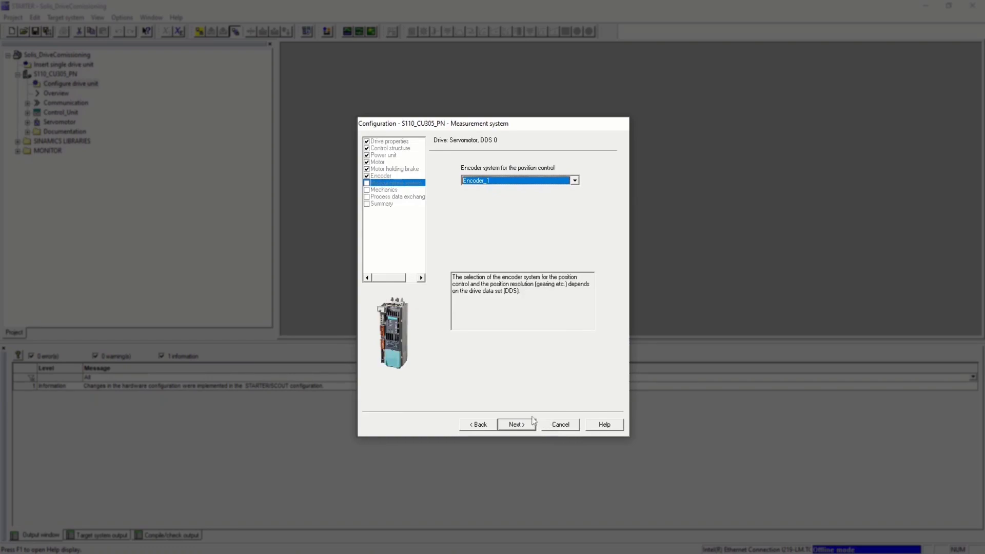
Accept Encoder_1 and Mechanics, set telegram 999 output length to 4, and finish the wizard
click(516, 424)
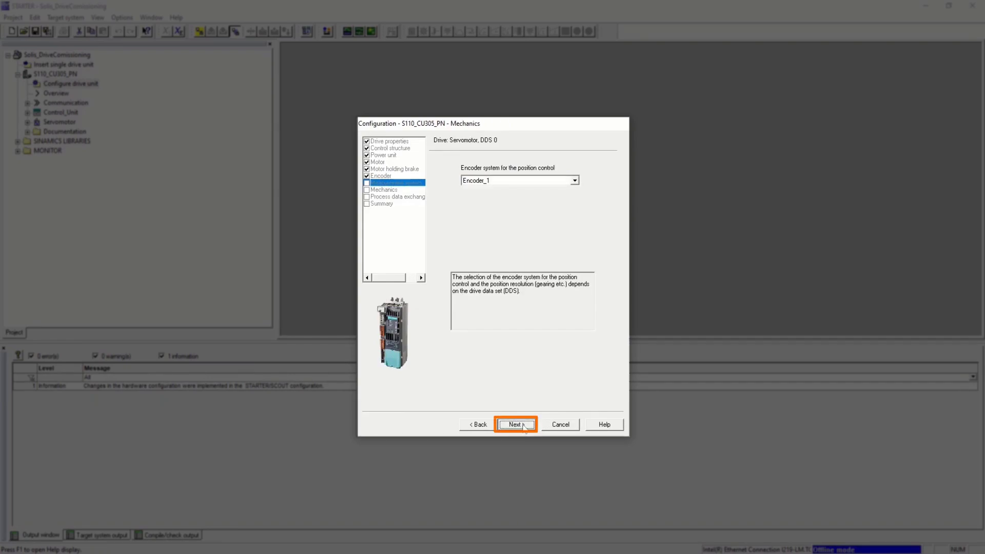
click(514, 424)
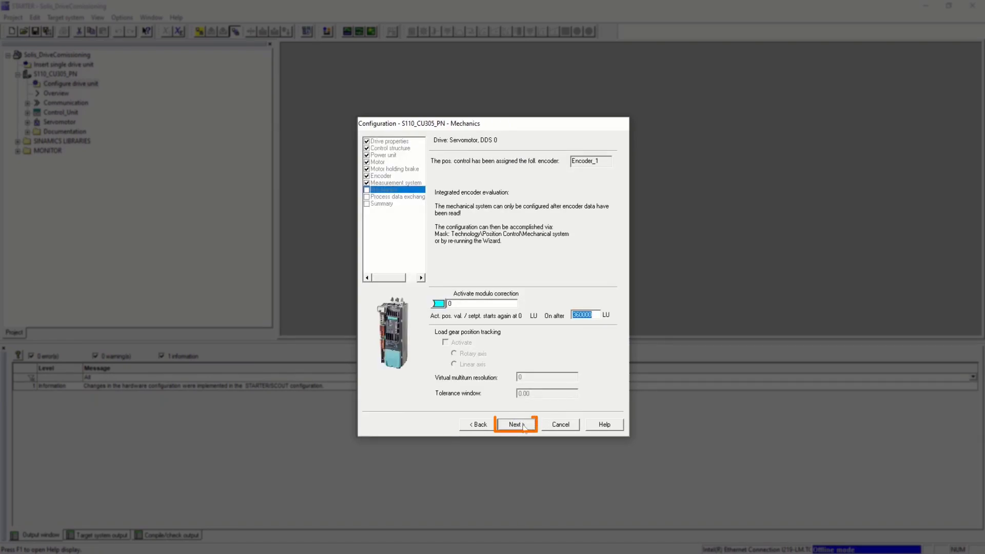
click(514, 424)
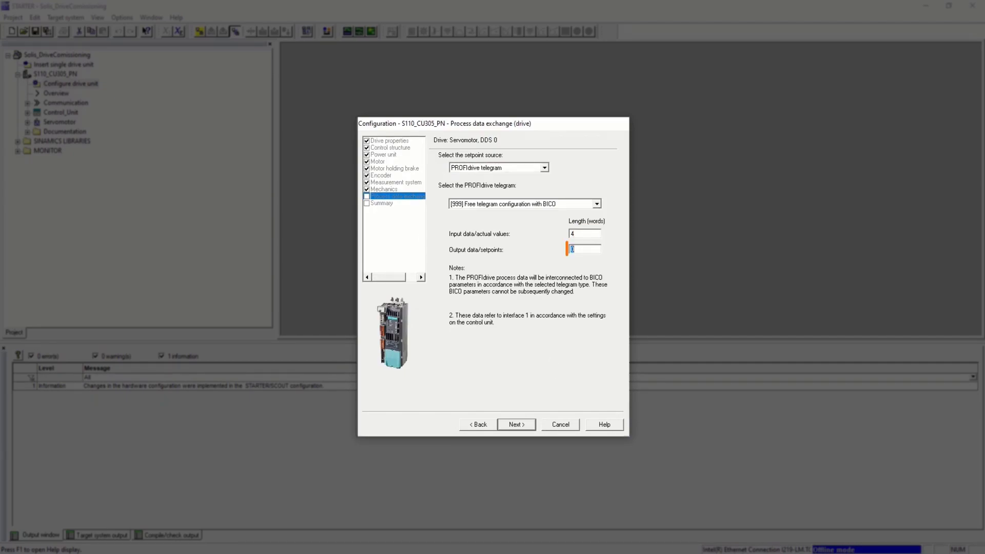
text(4)
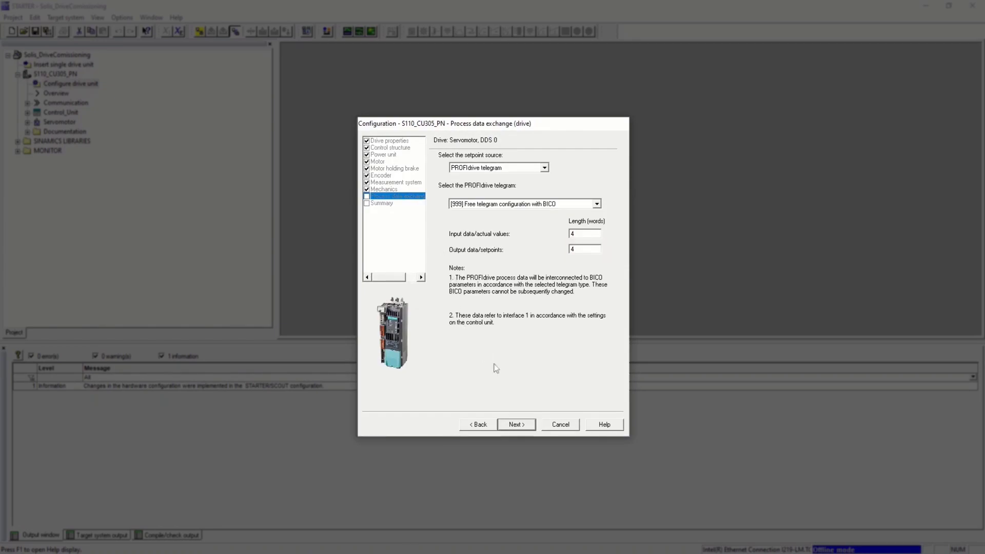
click(516, 423)
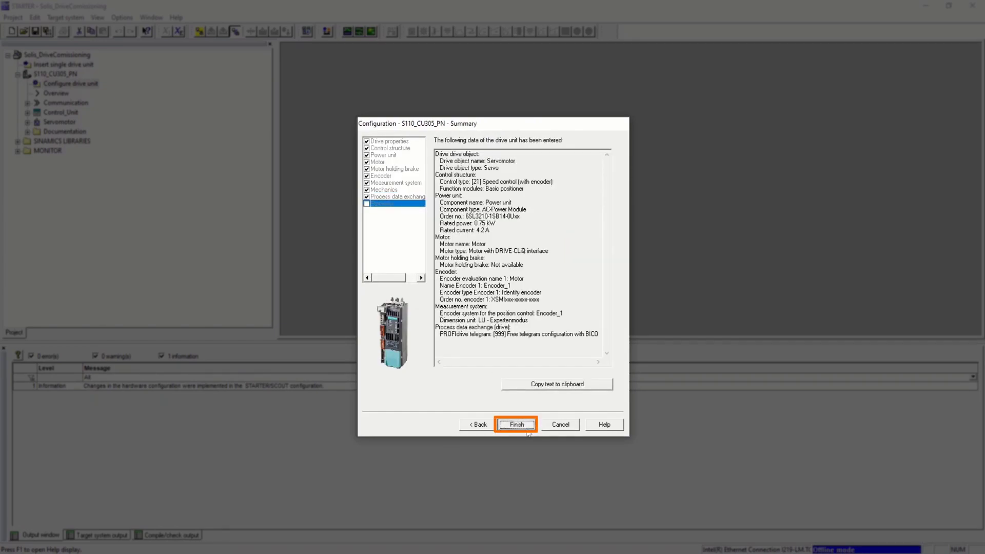
click(516, 424)
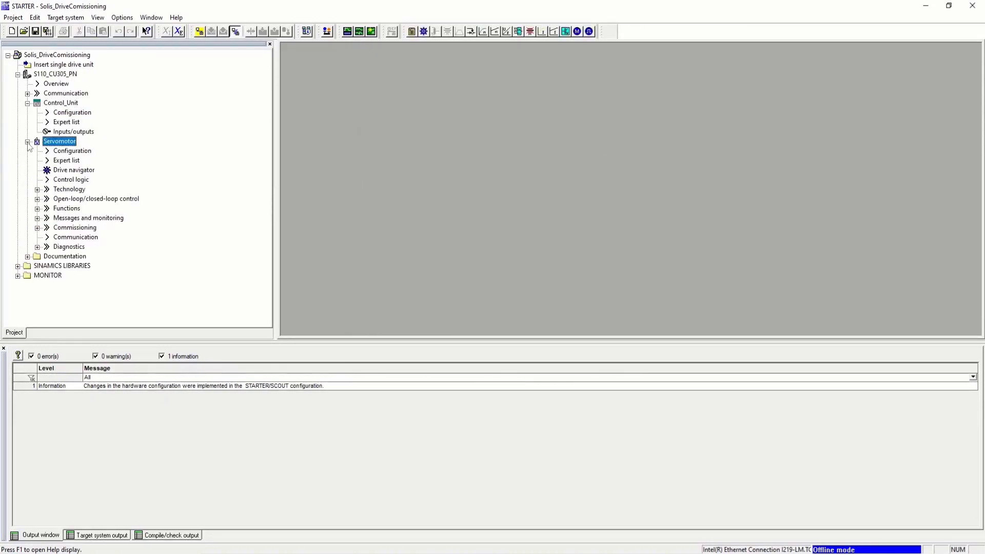
Connect to the target, download with Copy RAM to ROM, and view the drive's alarm list
click(199, 32)
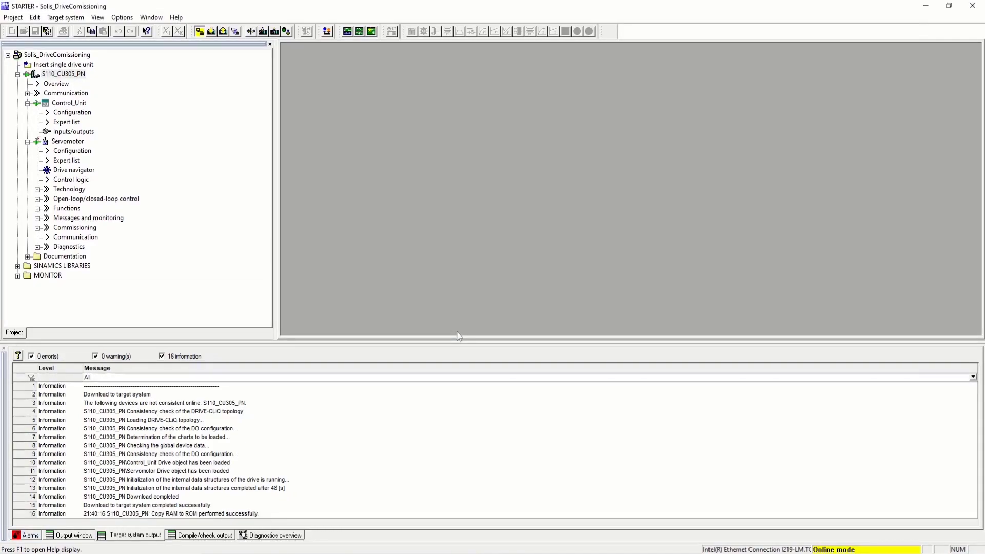
click(30, 535)
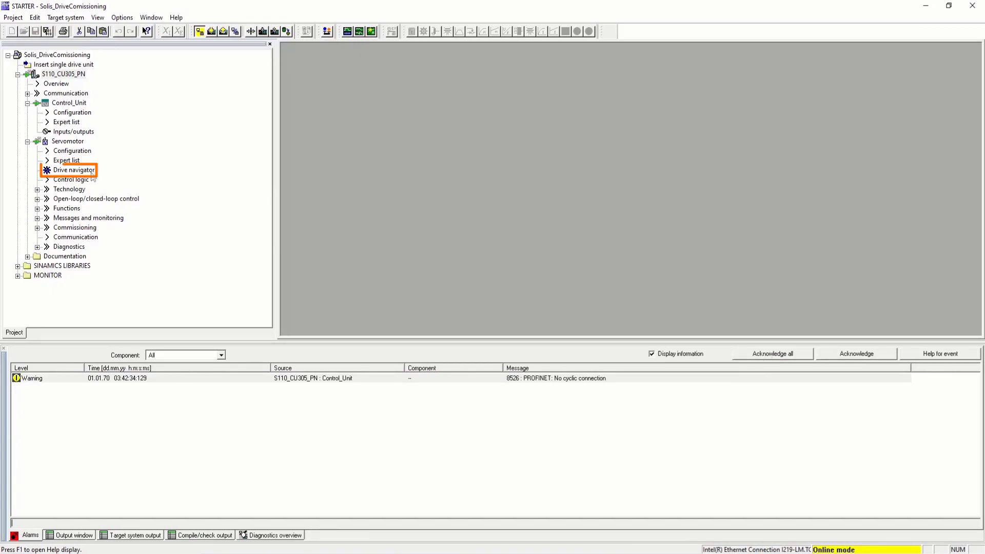
Open the Servomotor drive navigator and browse the setpoint filter, speed controller, V/f and encoder screens
double_click(72, 169)
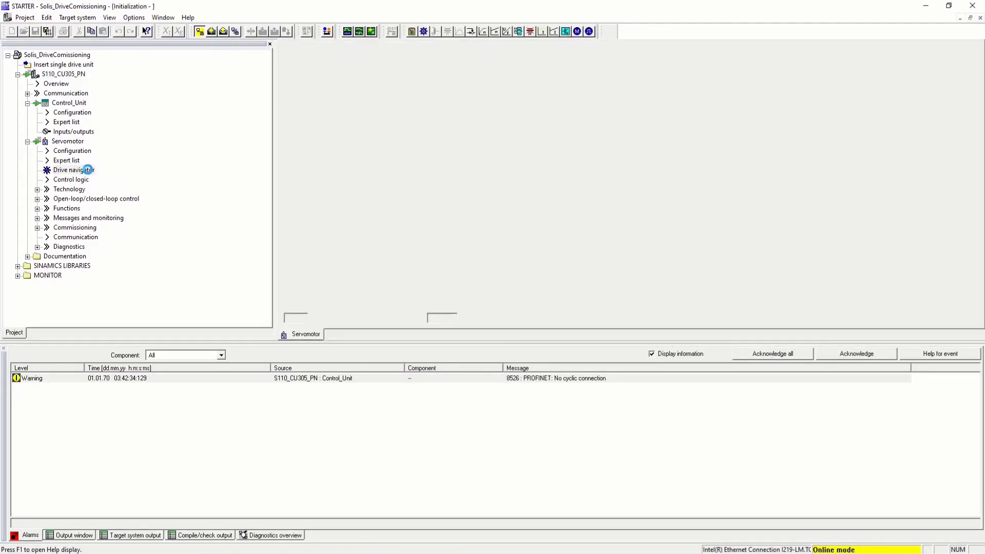
double_click(73, 169)
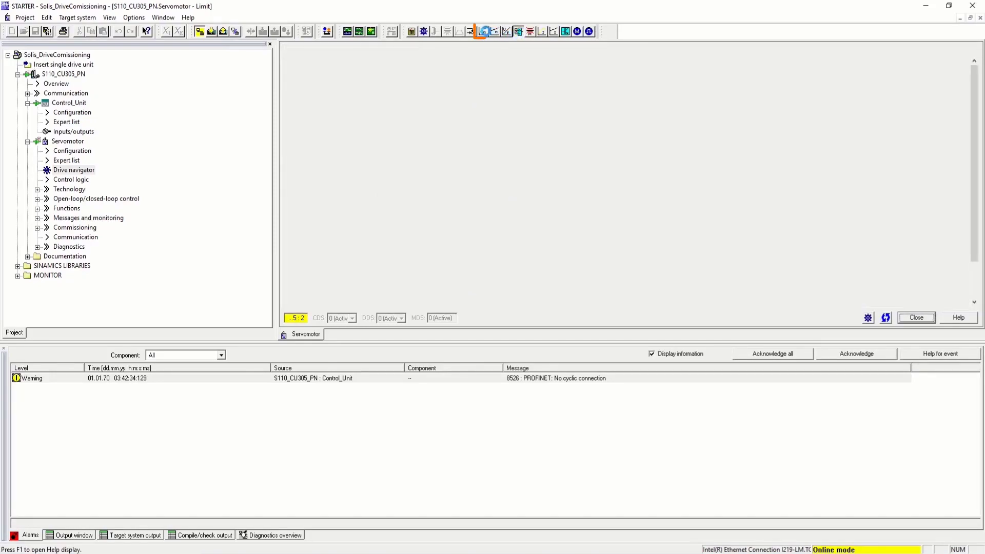
click(494, 32)
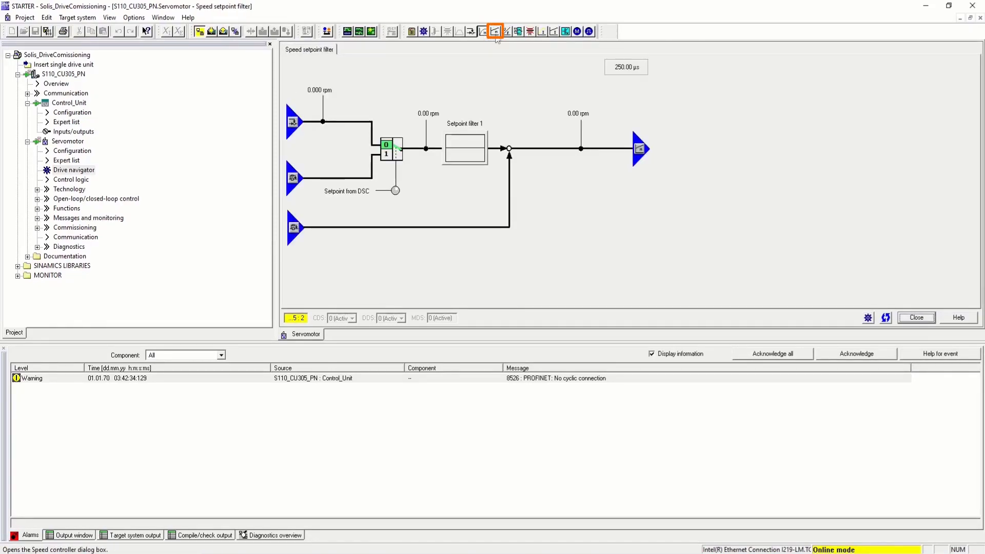
click(506, 32)
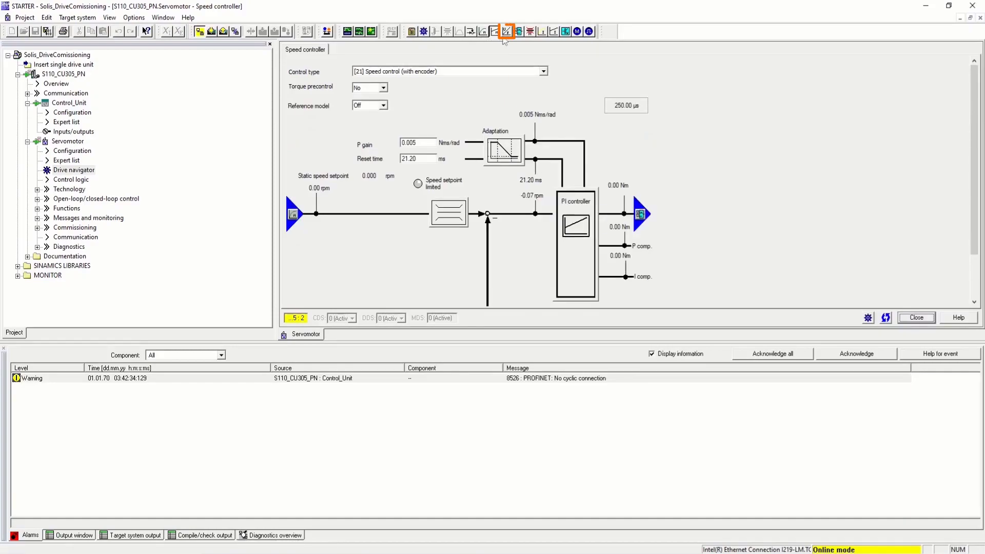
click(575, 32)
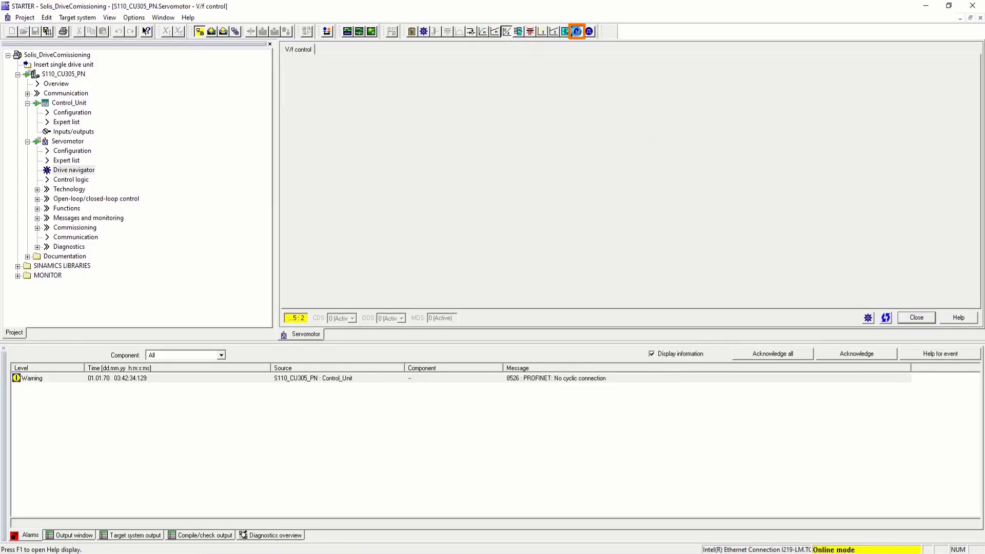
click(576, 32)
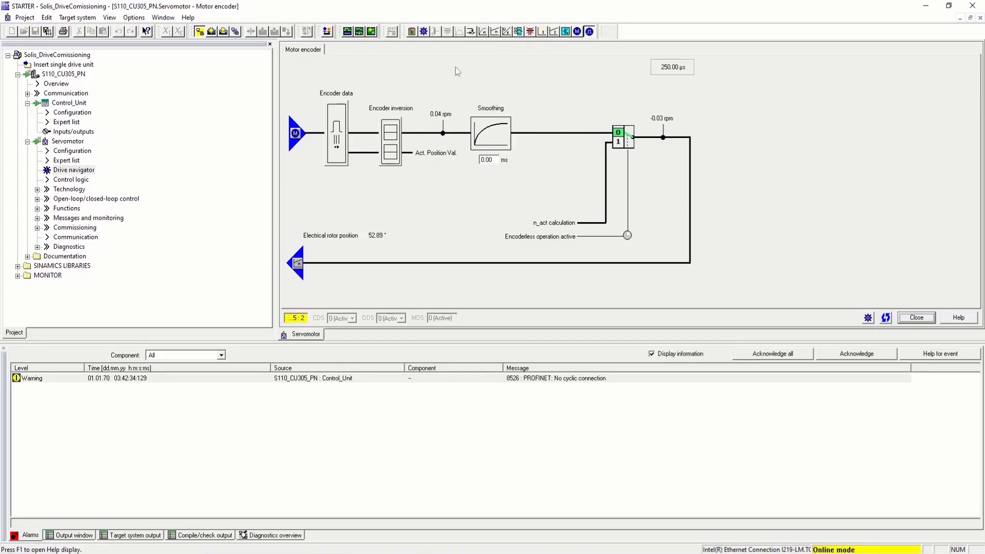
click(423, 32)
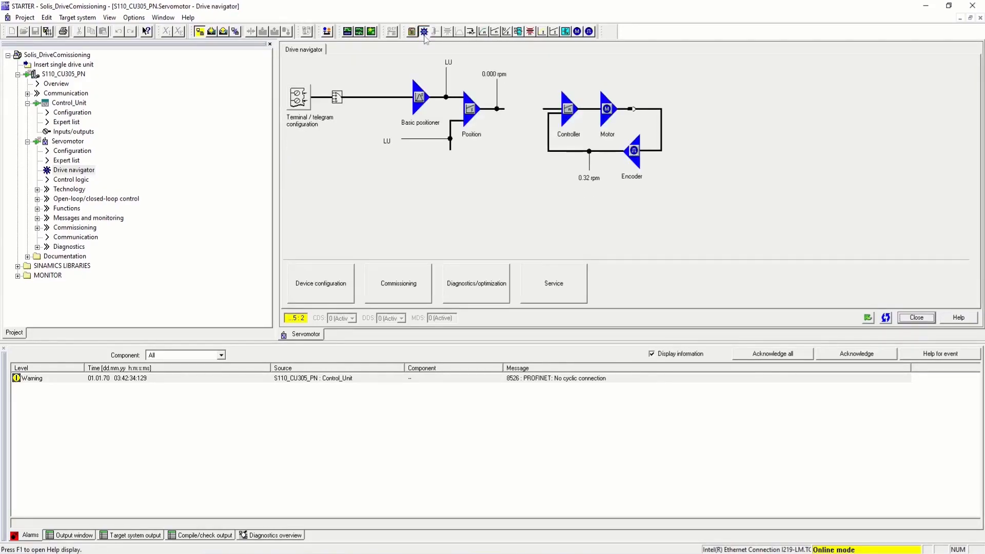
click(398, 275)
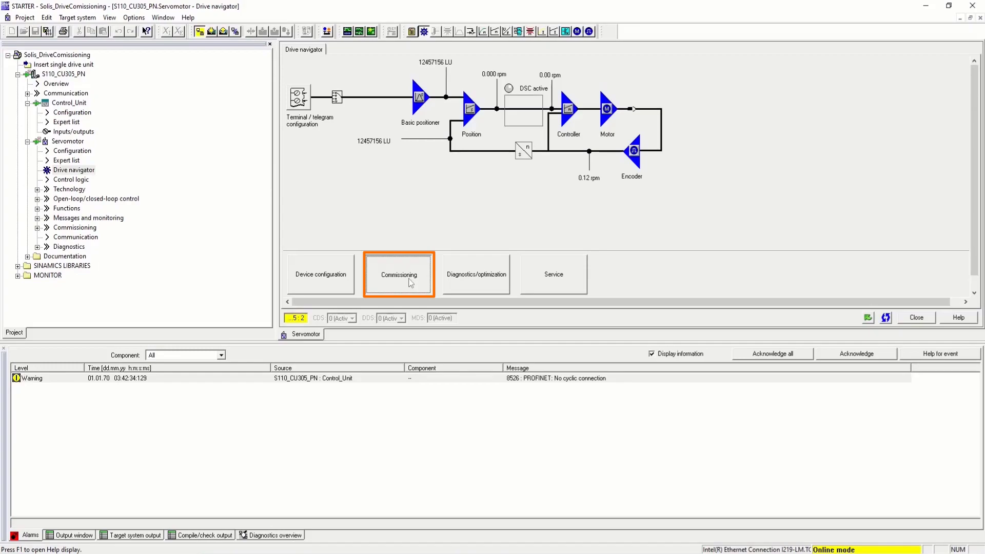
Choose commissioning to let the motor turn and assume control priority, accepting the safety notice
click(398, 275)
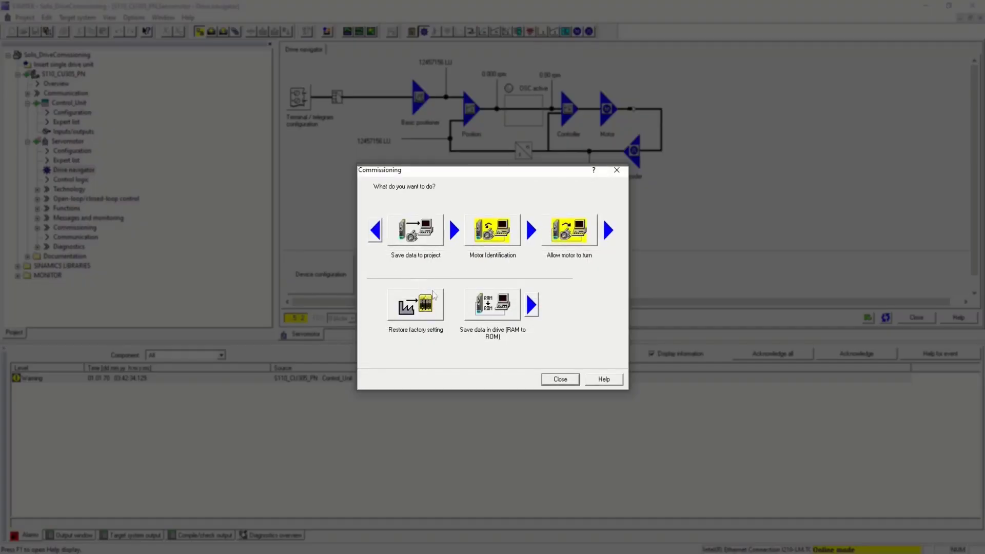
click(568, 229)
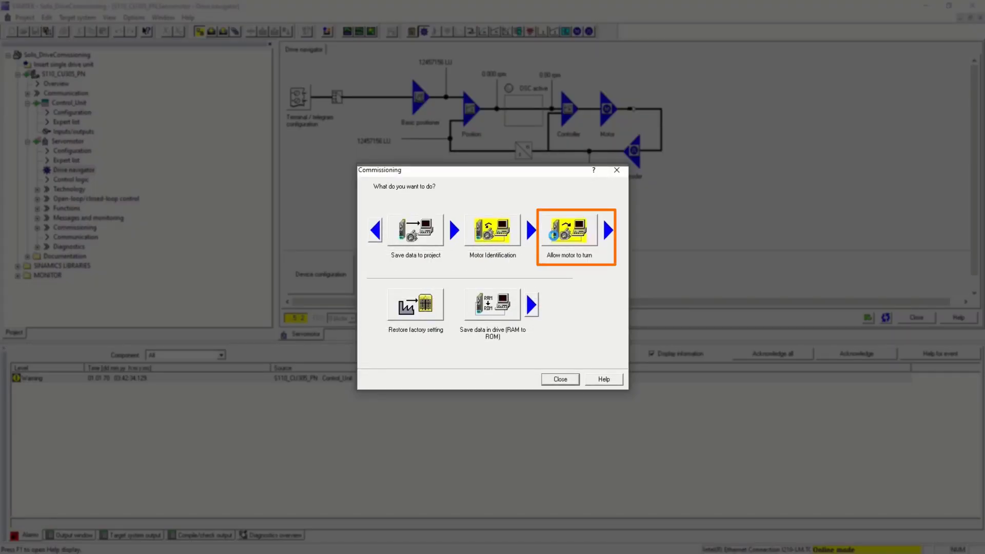
click(567, 229)
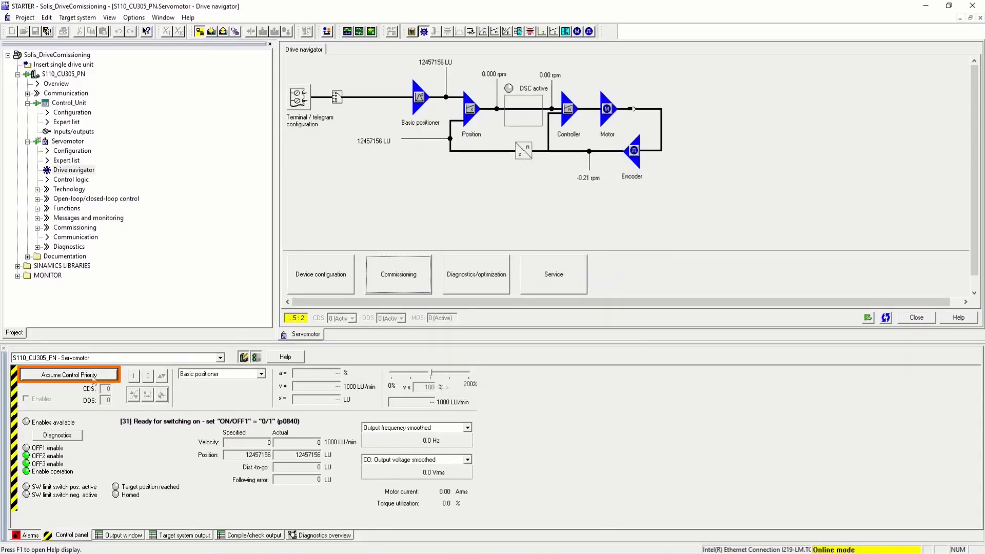
click(69, 375)
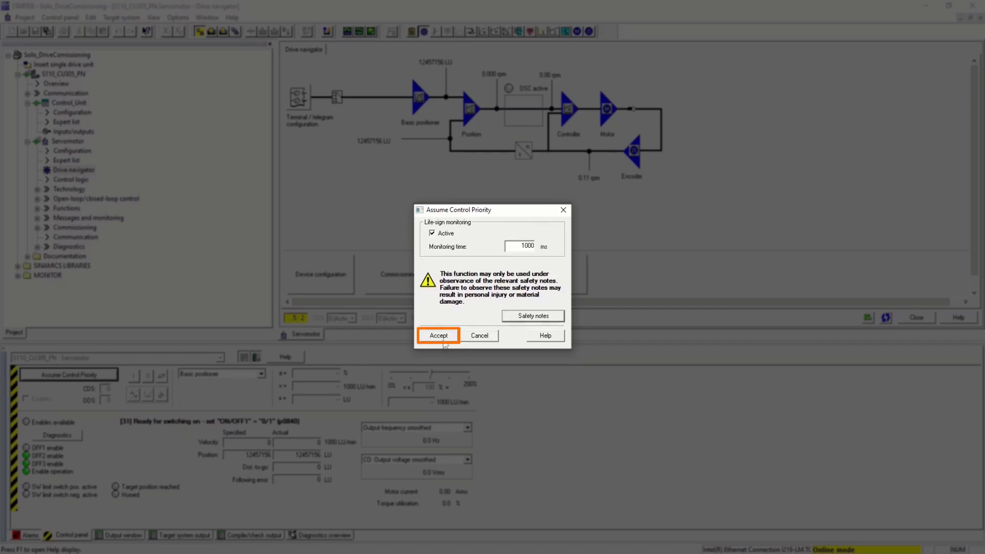
click(438, 334)
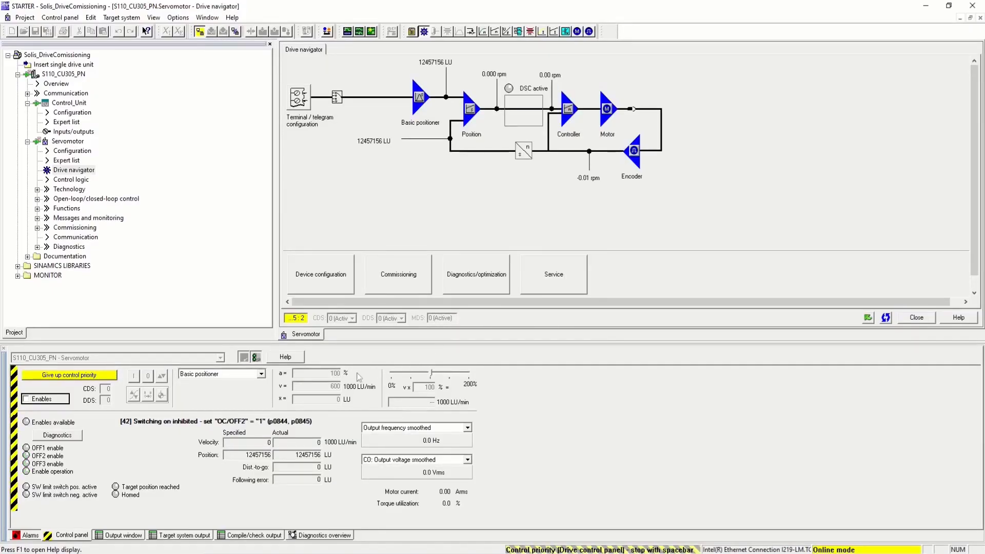
Select n setpoint specification mode and set Enables so the drive is ready to switch on
click(259, 373)
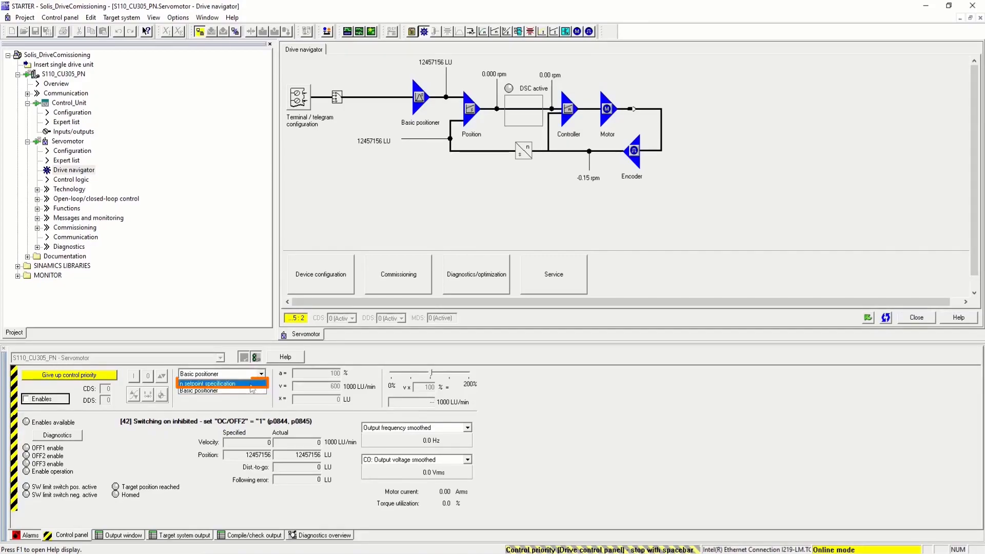
click(206, 382)
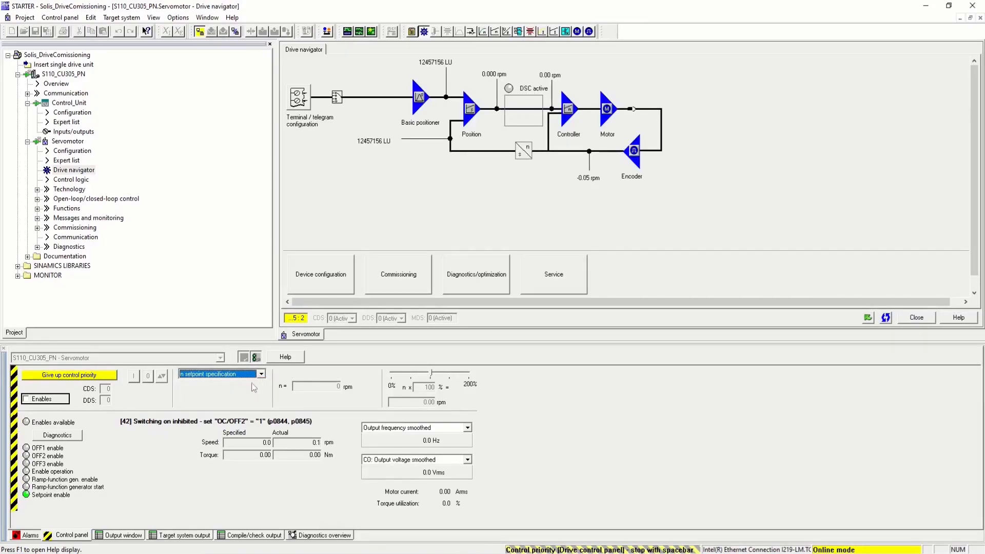
click(26, 399)
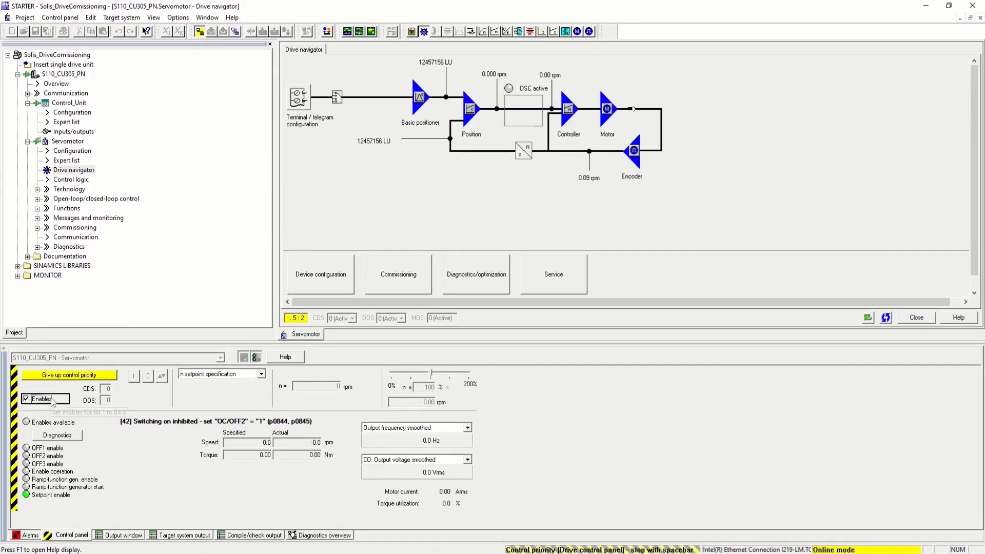
click(26, 398)
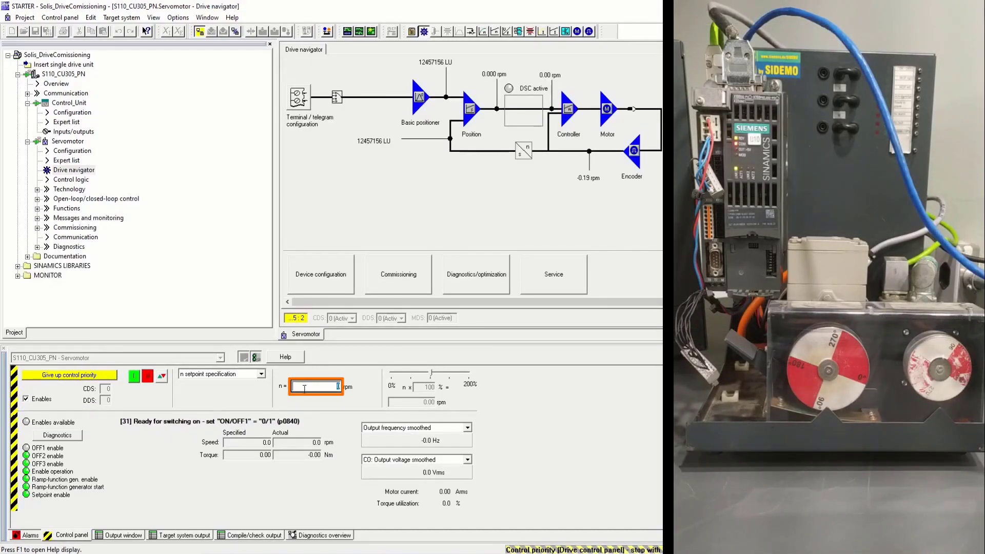
Switch the drive ON and run it at 100, 1000 and 6000 rpm speed setpoints
text(10)
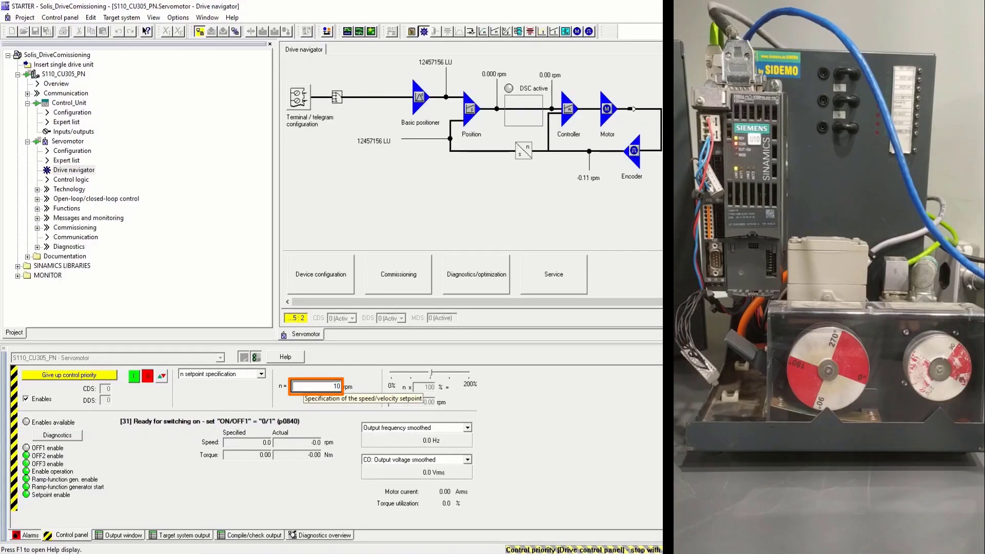
click(134, 375)
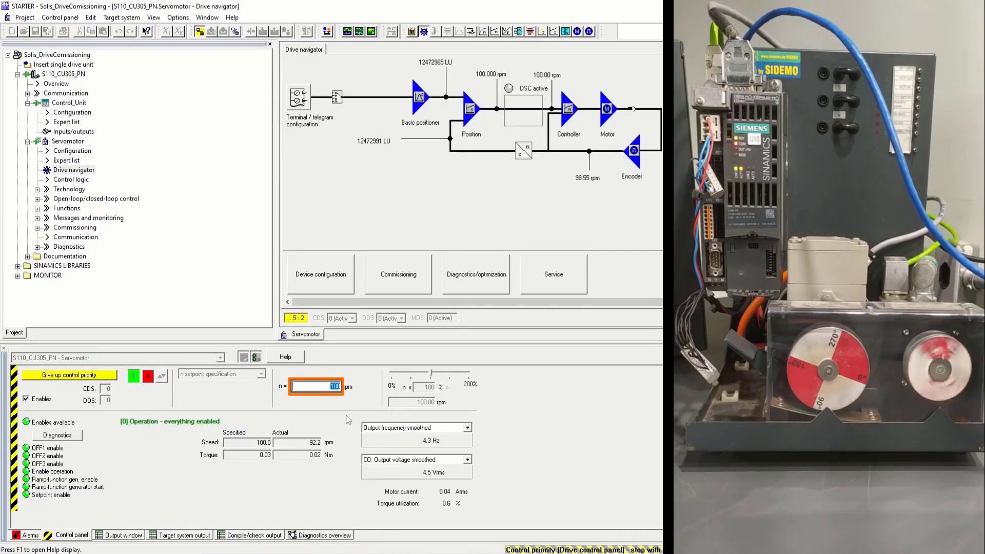
text(10)
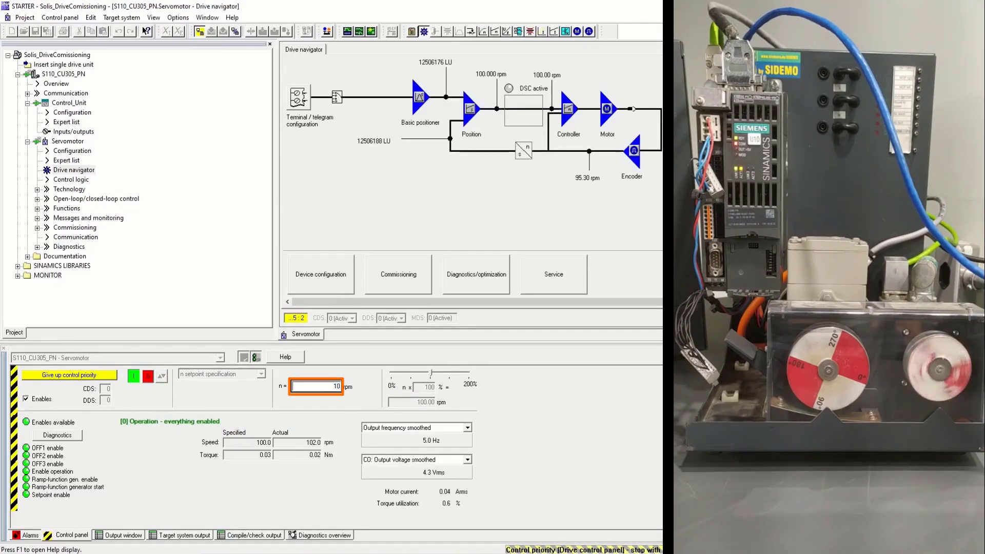
text(1000)
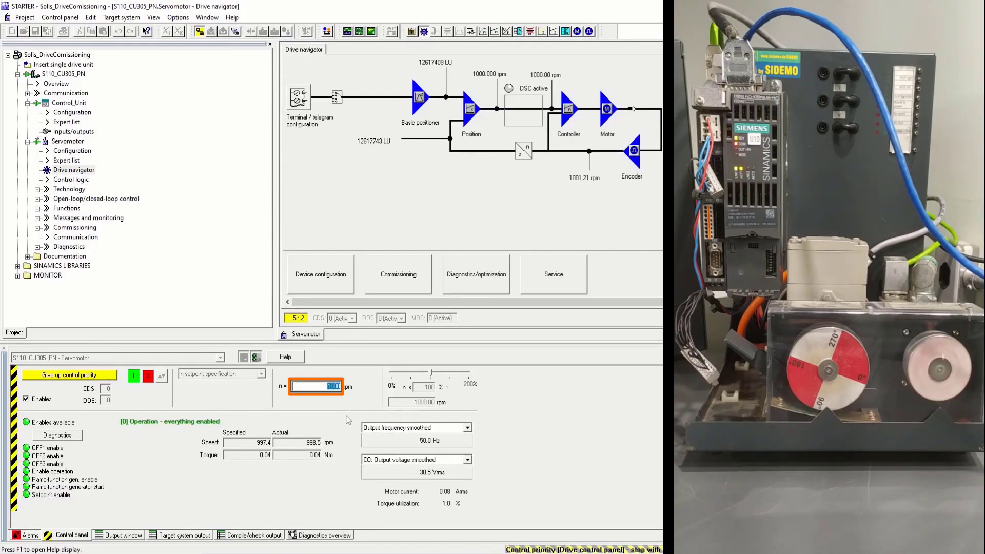
text(600)
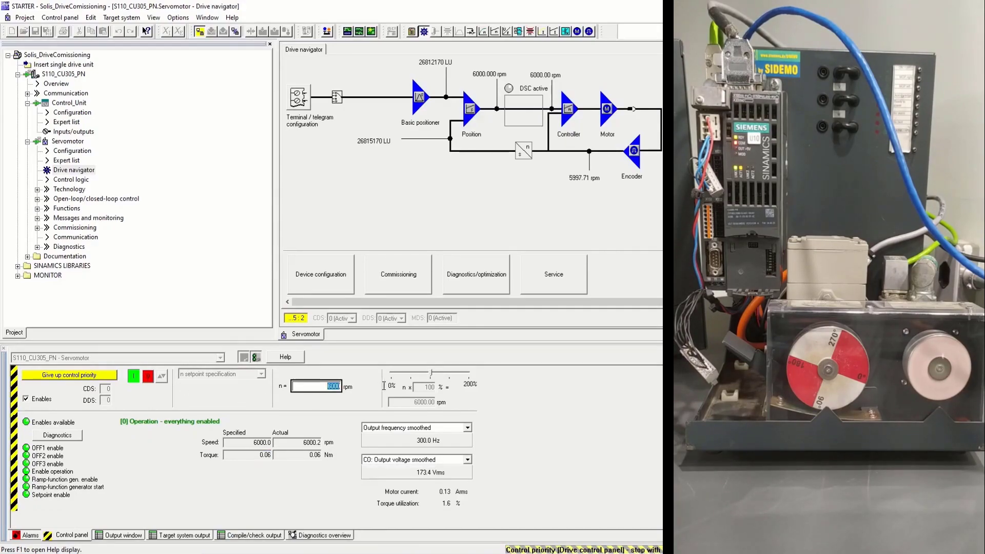
Run the motor at 3000, 1000 and then in reverse at -1000 rpm
text(3)
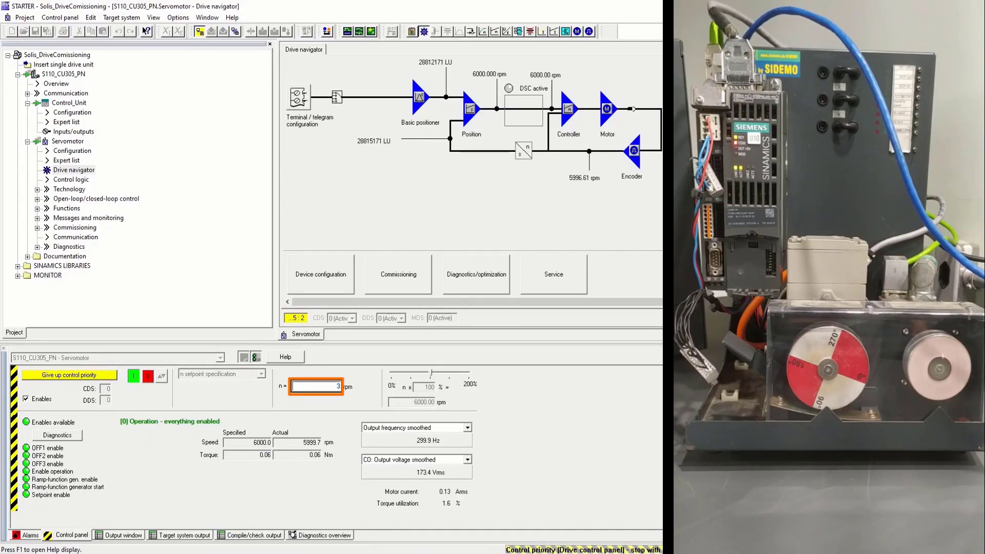
text(3000)
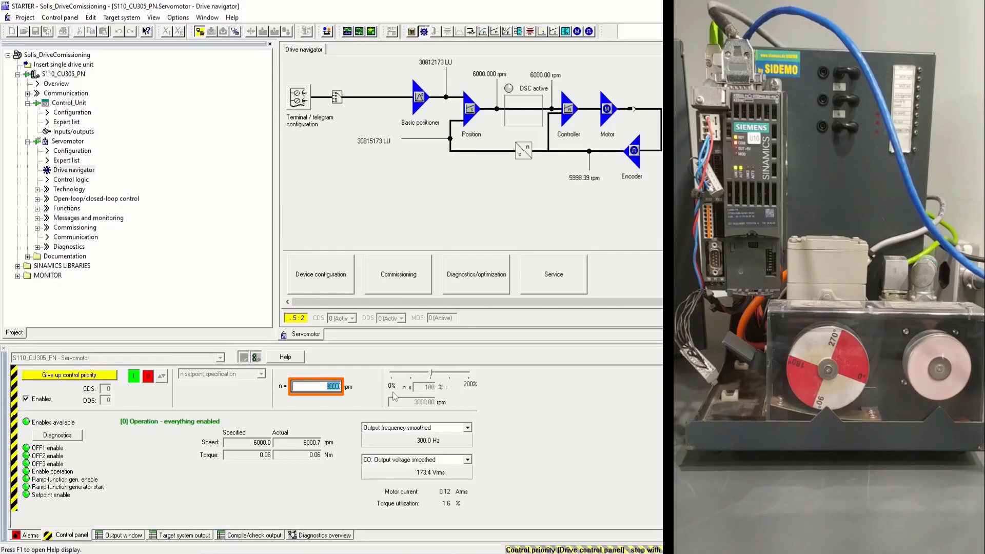
text(10)
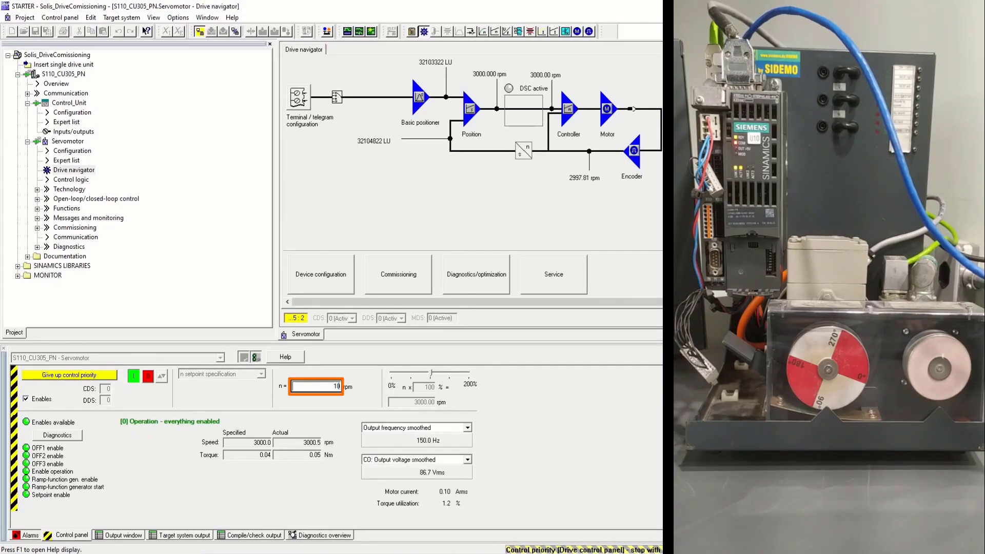
text(1000)
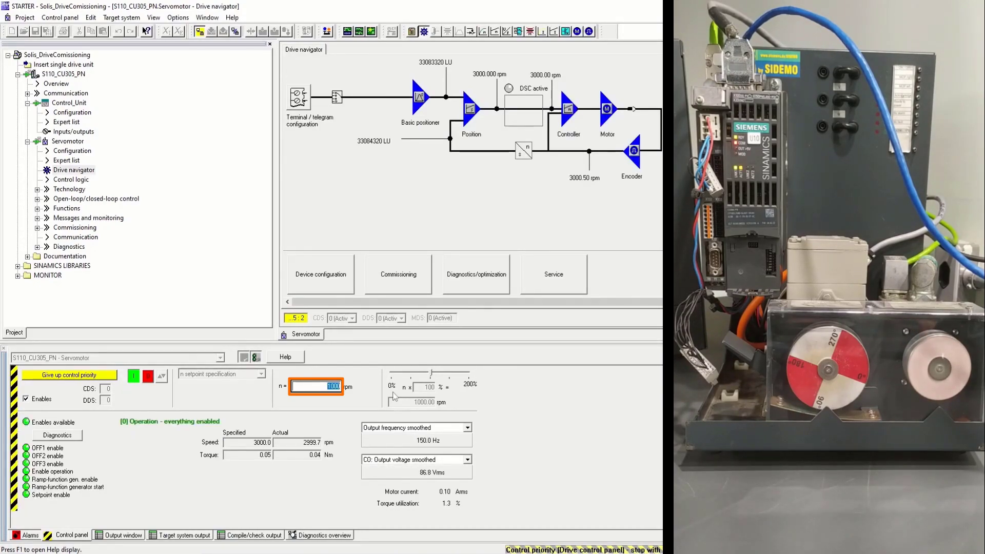
text(1000)
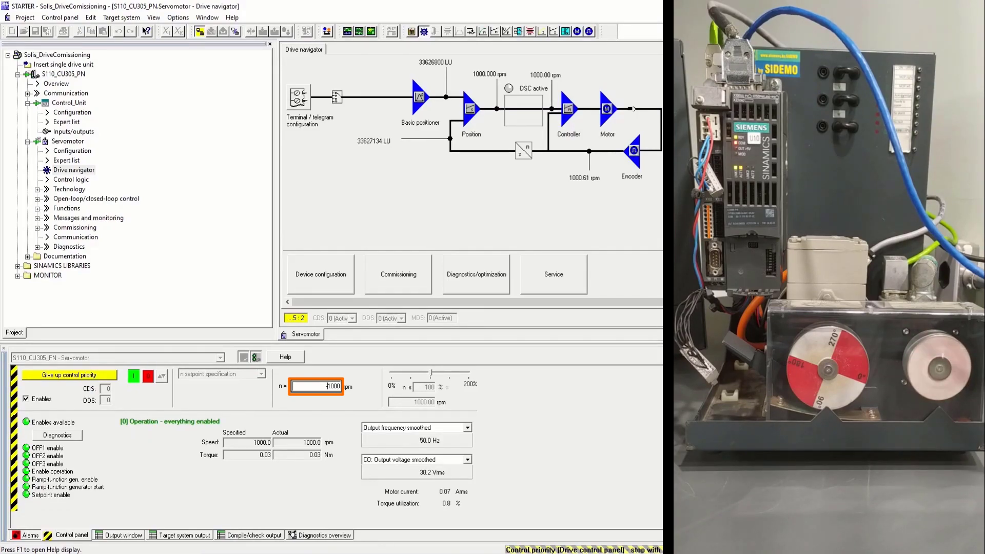
text(-1000)
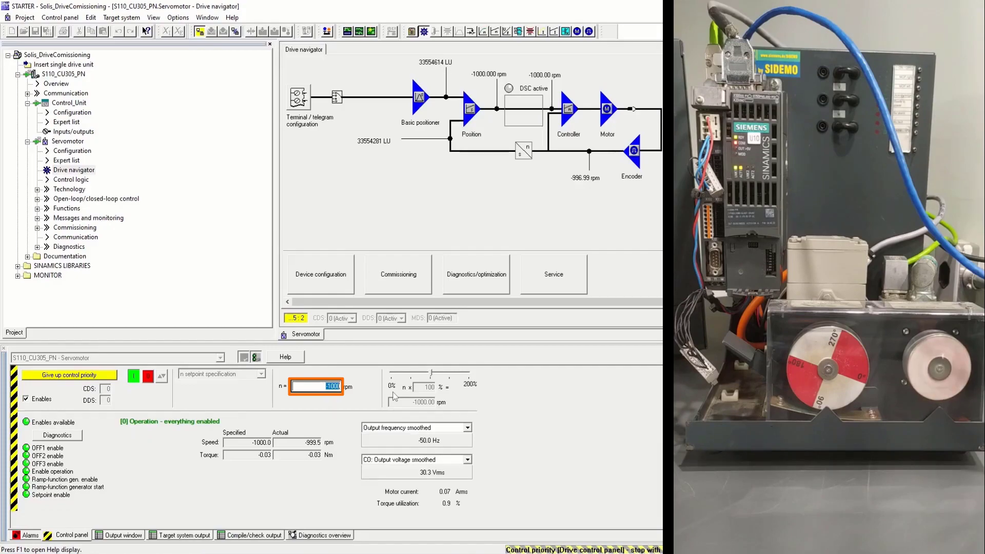
text(-5)
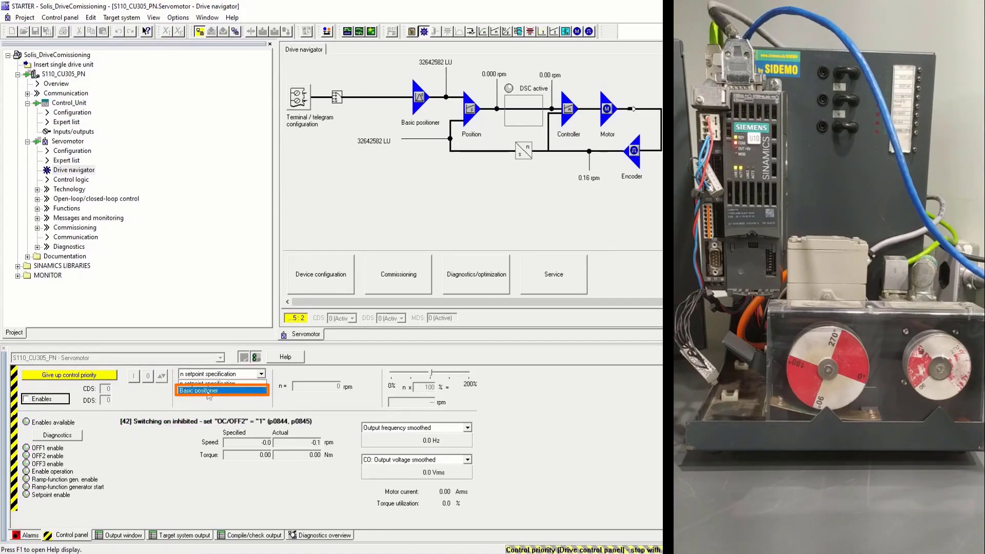
Select Basic positioner mode, set Enables, and choose absolute positioning with velocity 6000
click(200, 390)
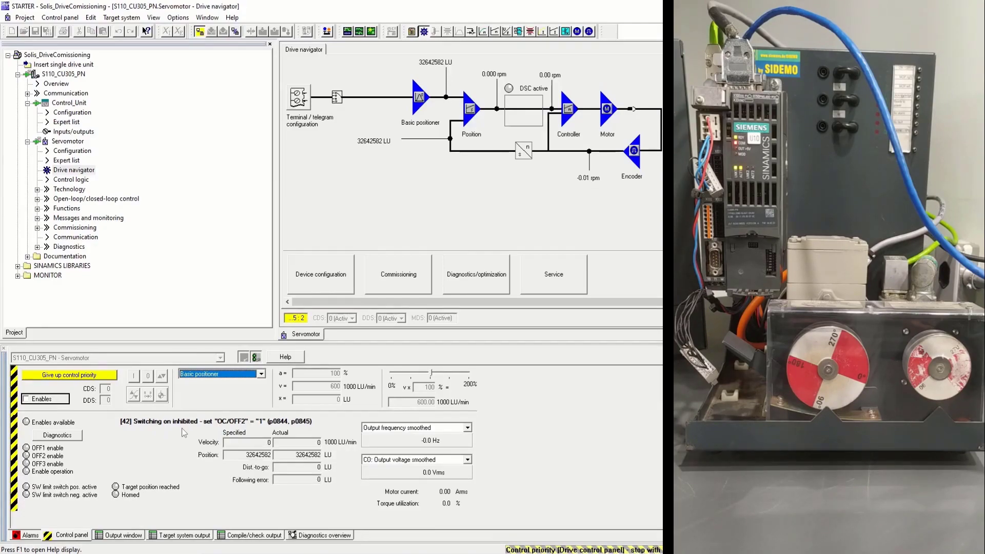
click(27, 399)
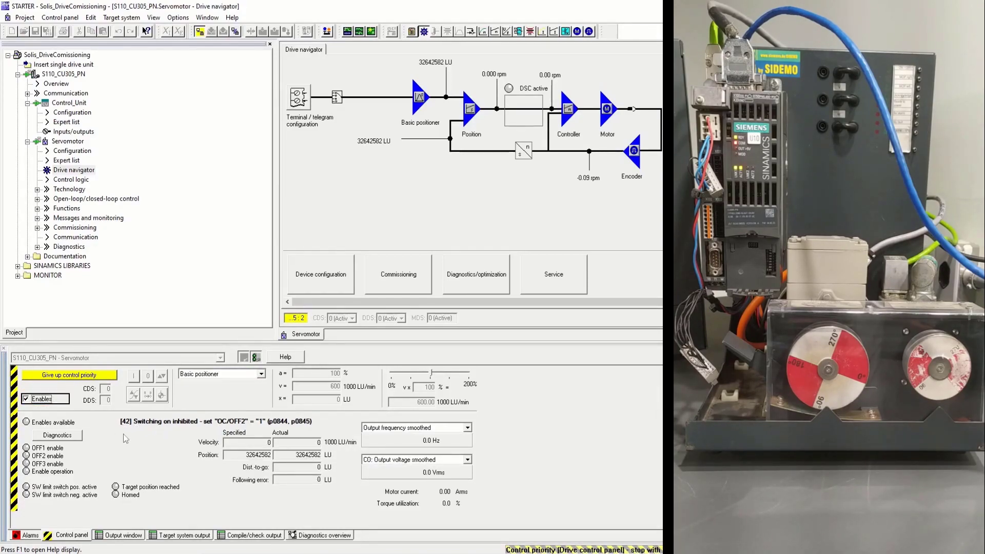
click(133, 394)
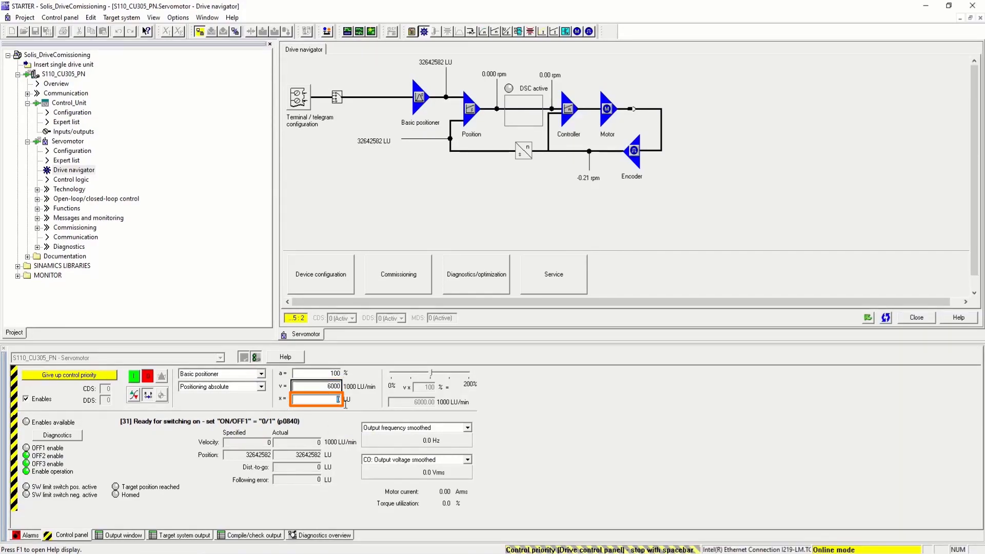
Enter a relative distance and start the positioning move, reaching 32653582 LU
text(1000)
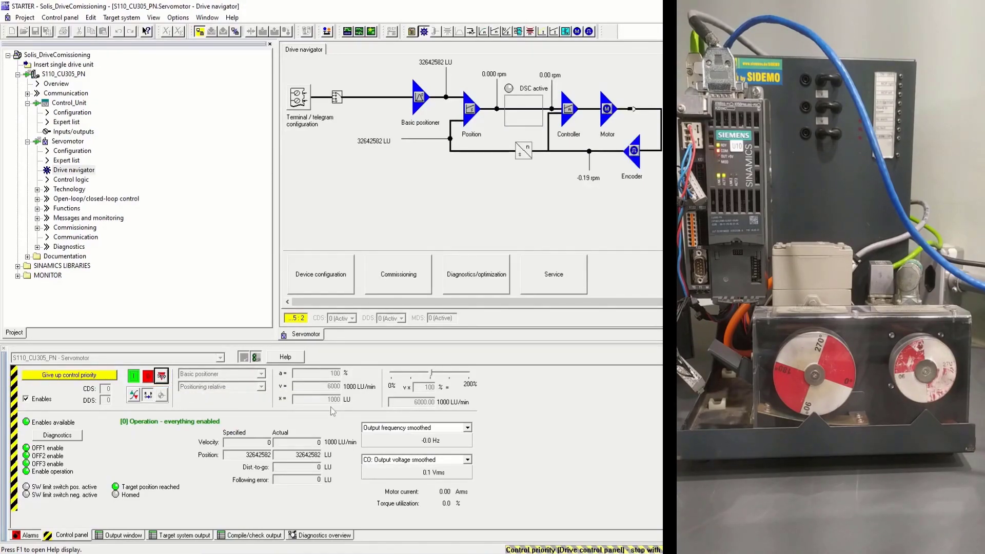
click(316, 399)
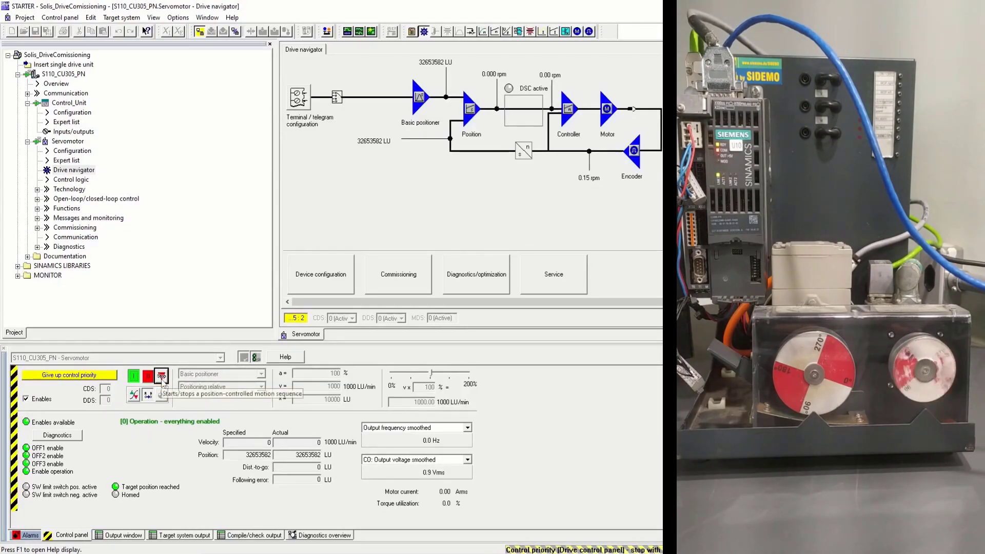
Set velocity 500000 and run a relative move of 100000 LU
click(134, 376)
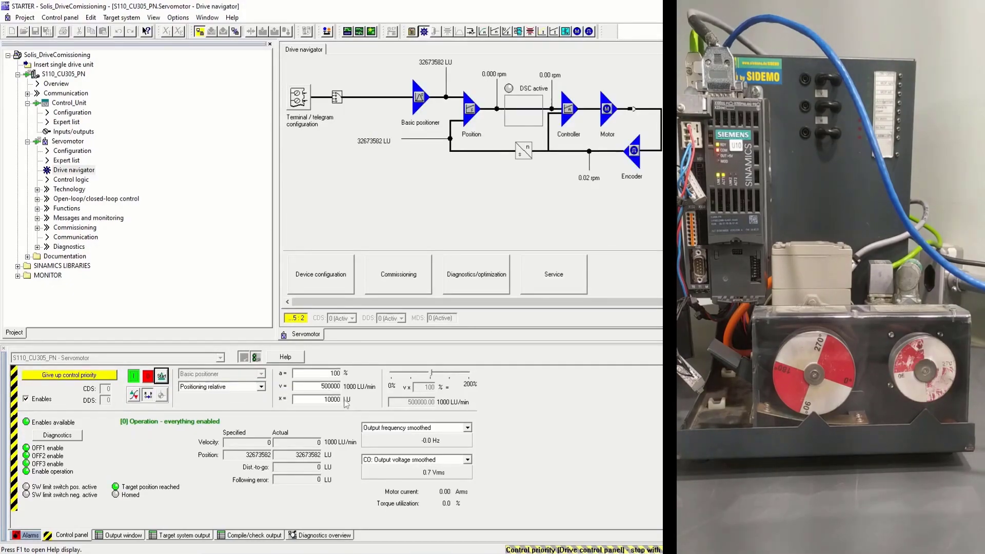
click(161, 376)
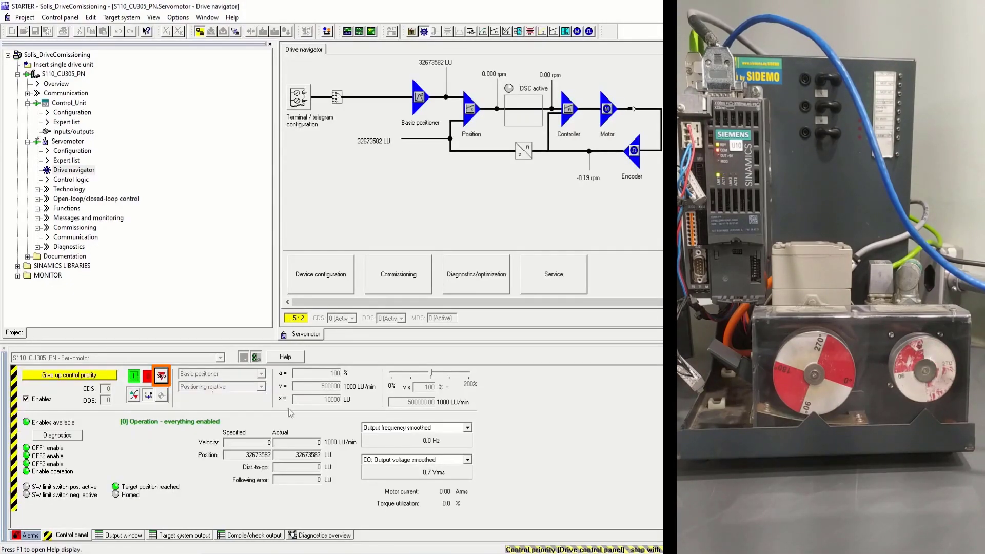
click(316, 399)
text(0)
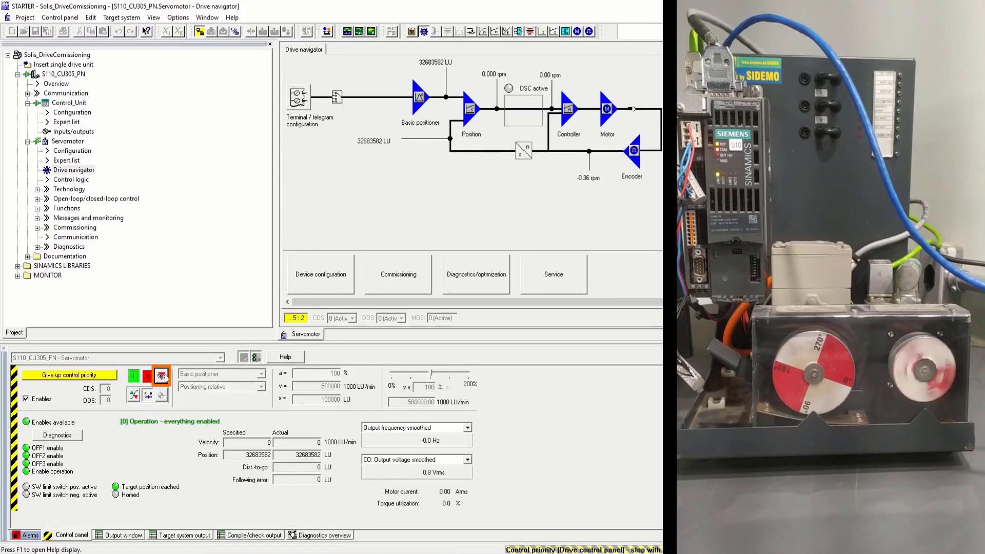
click(161, 375)
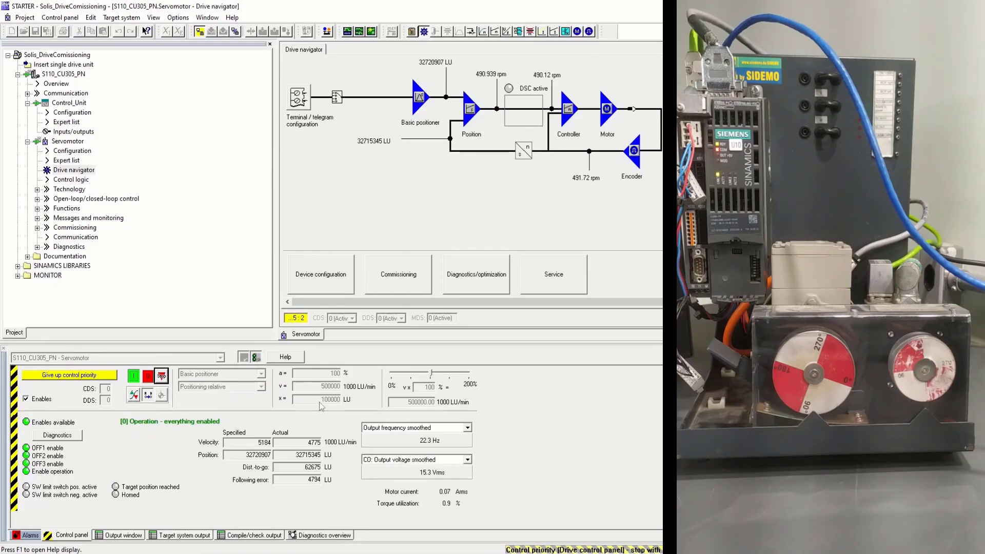
Enter distance 1000000 LU and start that relative positioning move
text(1000000)
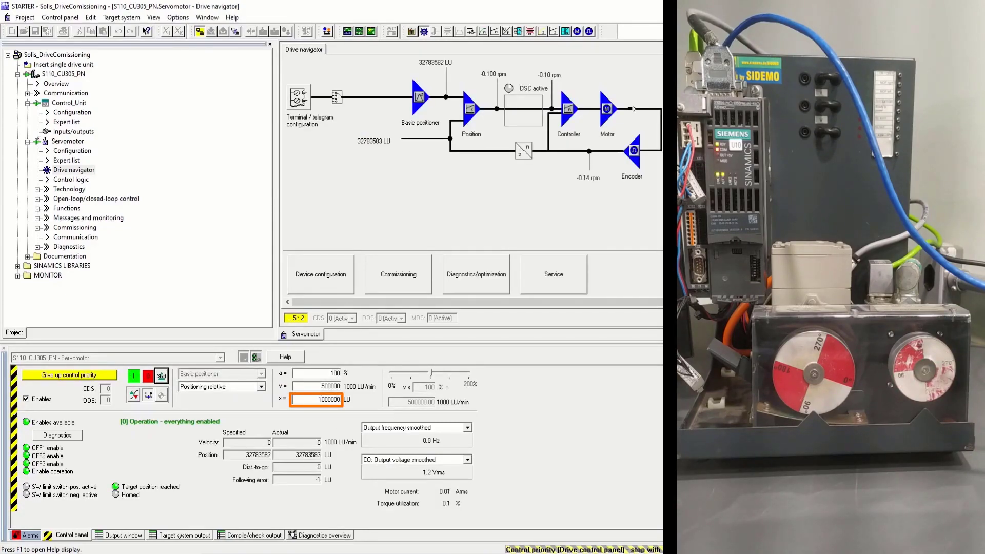
click(161, 376)
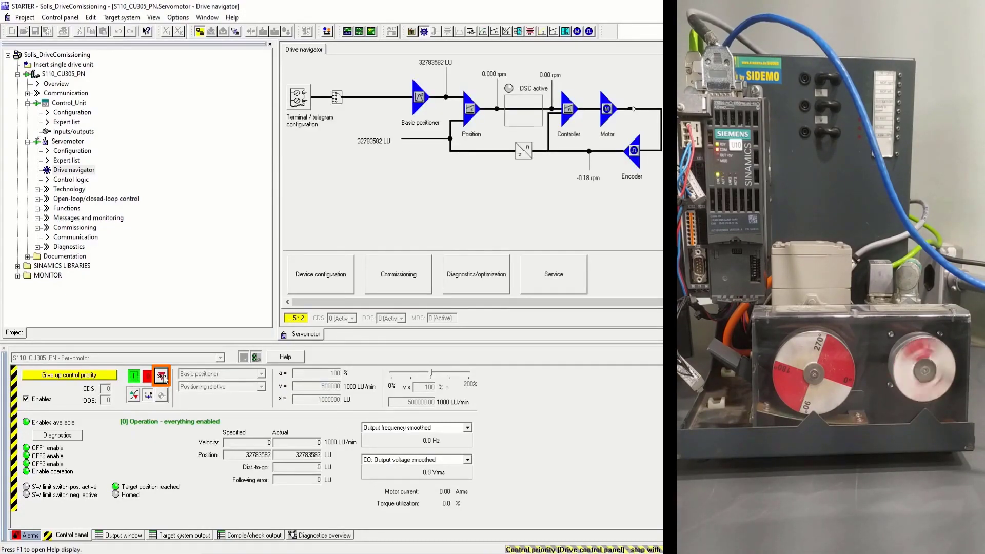
click(133, 375)
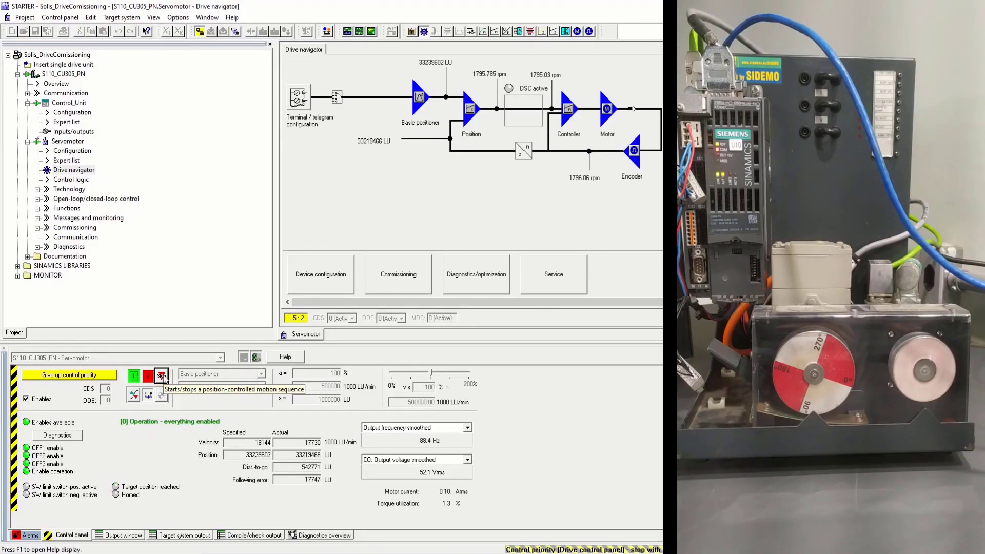
click(161, 376)
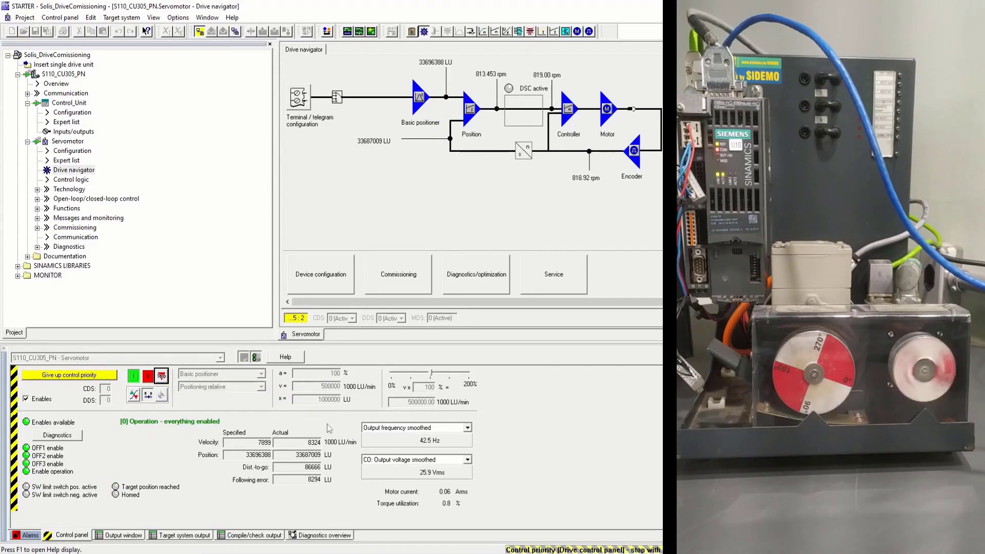